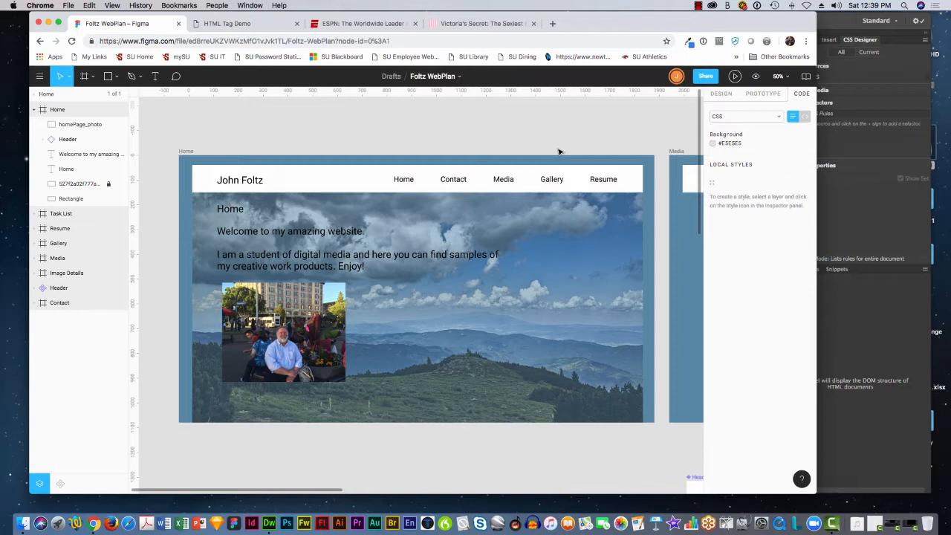
{"action": "mouse_move", "coordinate": [416, 104]}
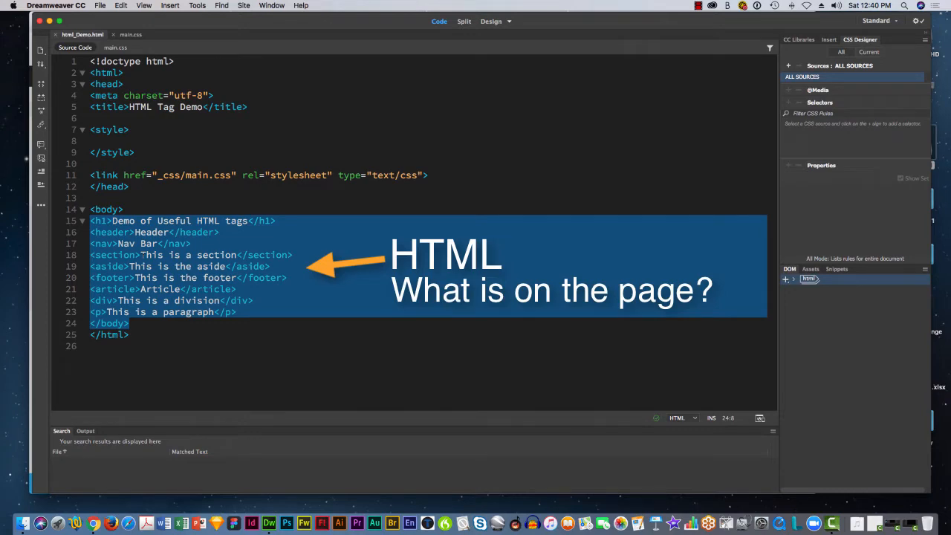
Step: Select the Home page frame of the Foltz WebPlan design to view its code details
{"action": "left_click", "coordinate": [93, 521]}
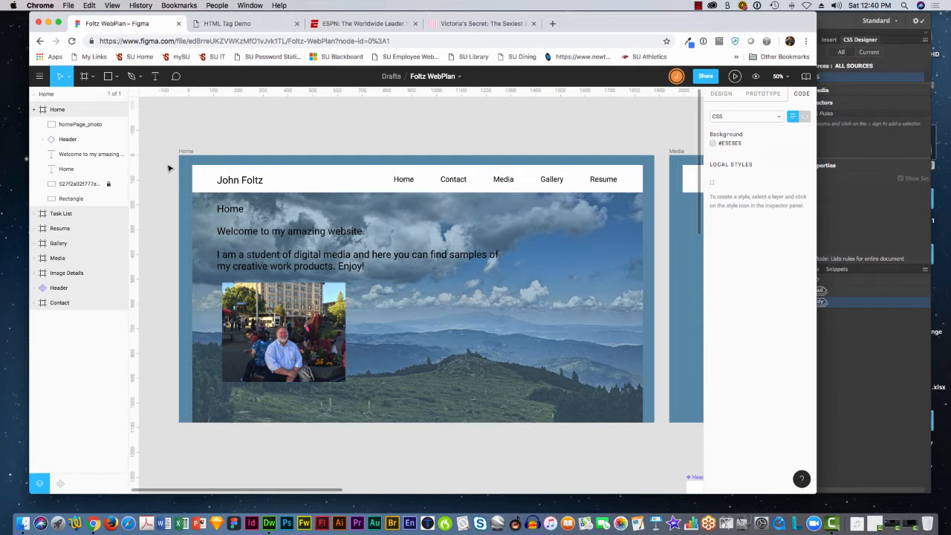
{"action": "left_click", "coordinate": [57, 110]}
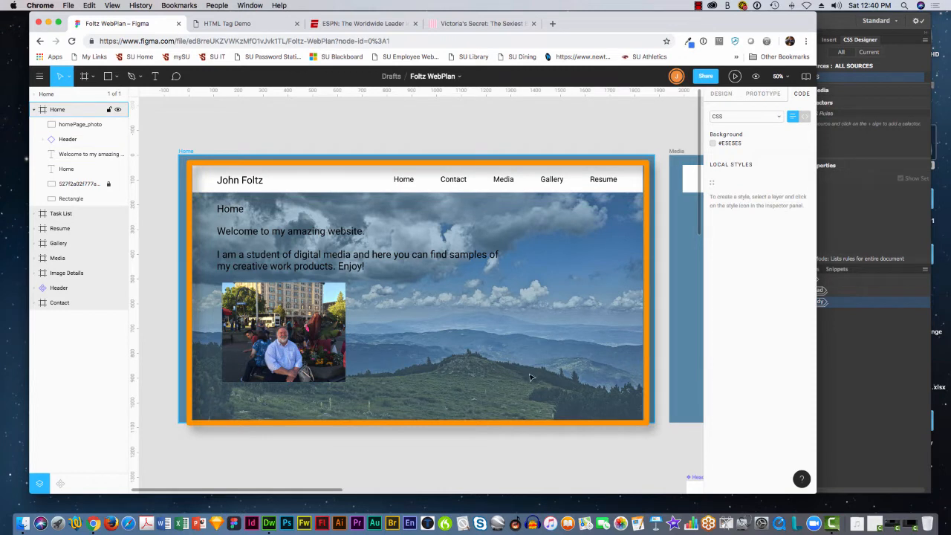
{"action": "mouse_move", "coordinate": [358, 199]}
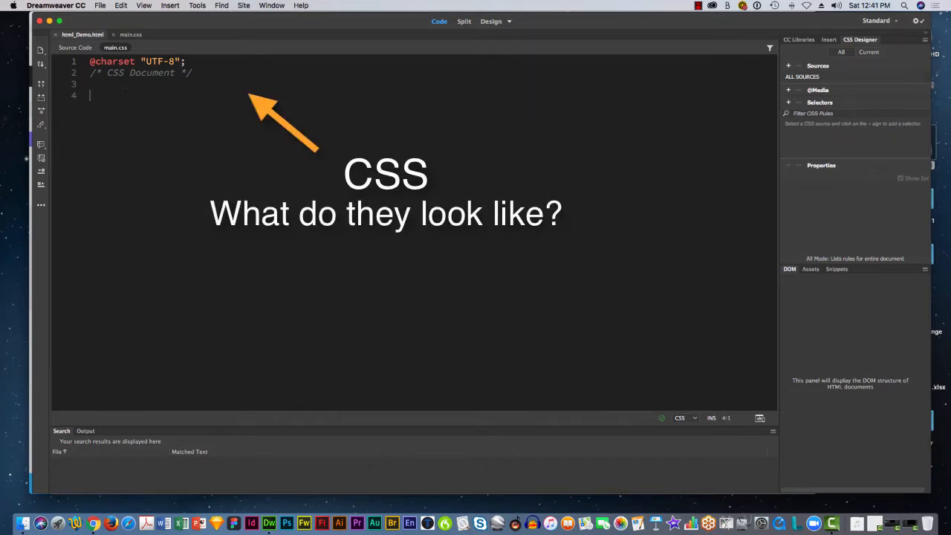
Step: Return to the demo page's HTML source, then inspect the Header layer in Figma
{"action": "left_click", "coordinate": [74, 47]}
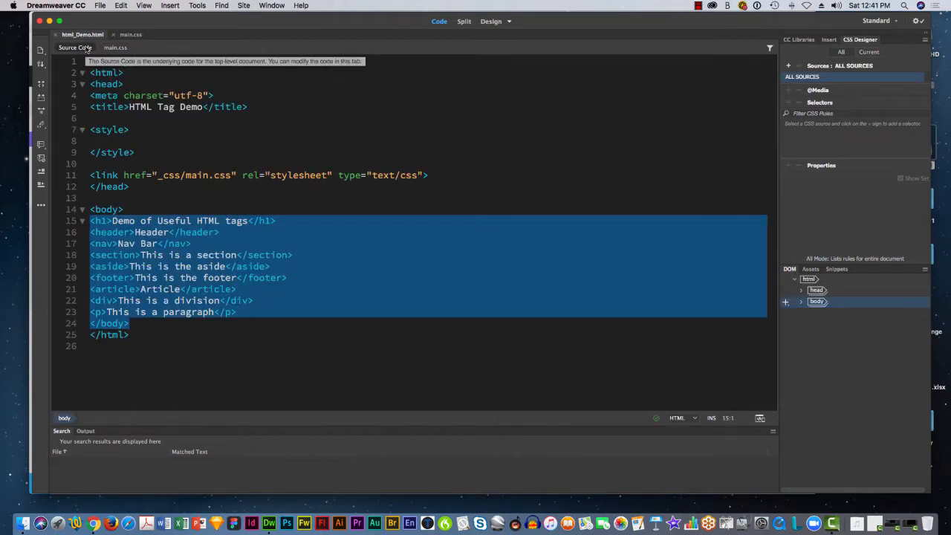
{"action": "left_click", "coordinate": [94, 522]}
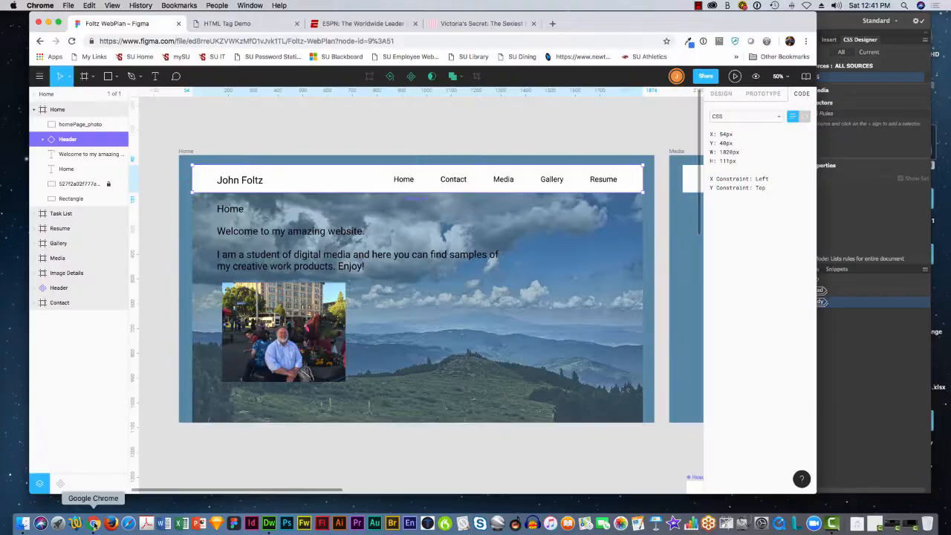
{"action": "left_click", "coordinate": [360, 23]}
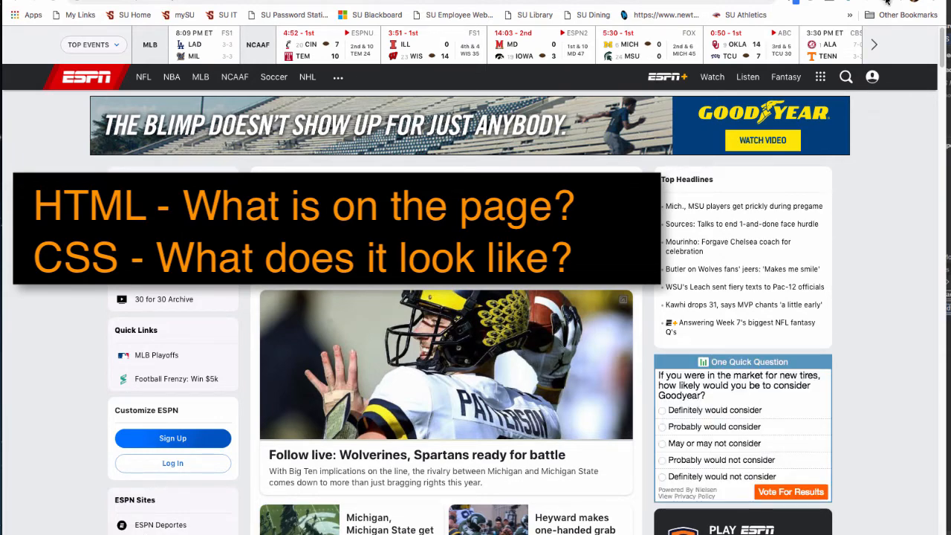
Step: Disable all styles on the ESPN homepage and scroll through its unstyled HTML
{"action": "left_click", "coordinate": [517, 16]}
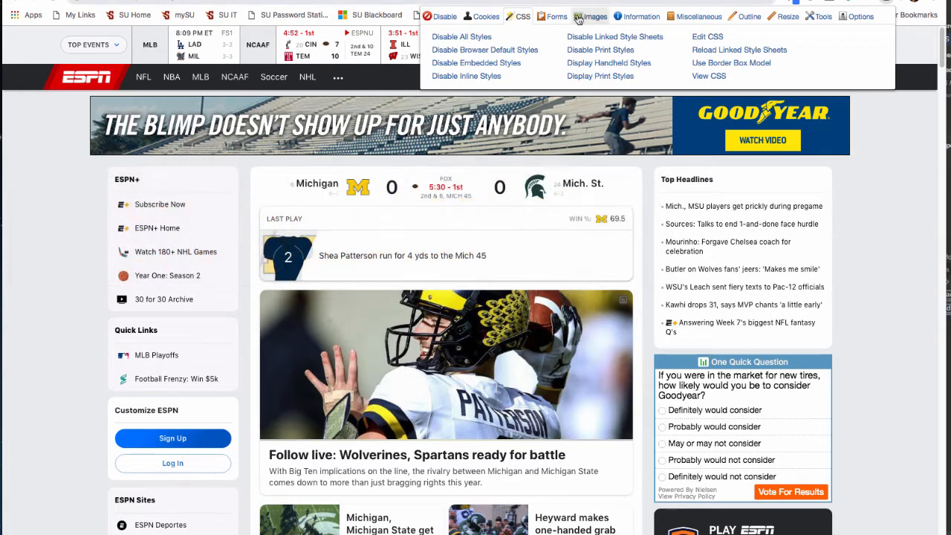
{"action": "mouse_move", "coordinate": [465, 35]}
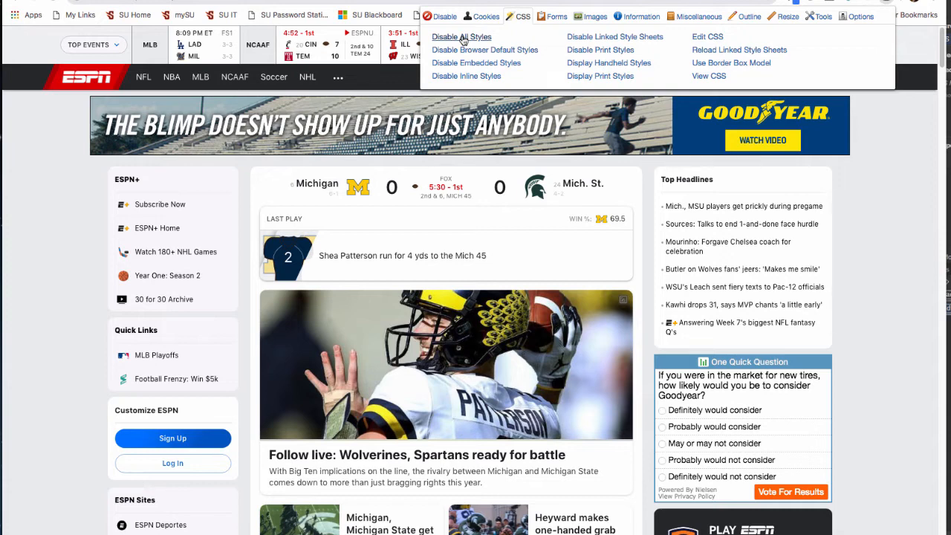
{"action": "left_click", "coordinate": [461, 36]}
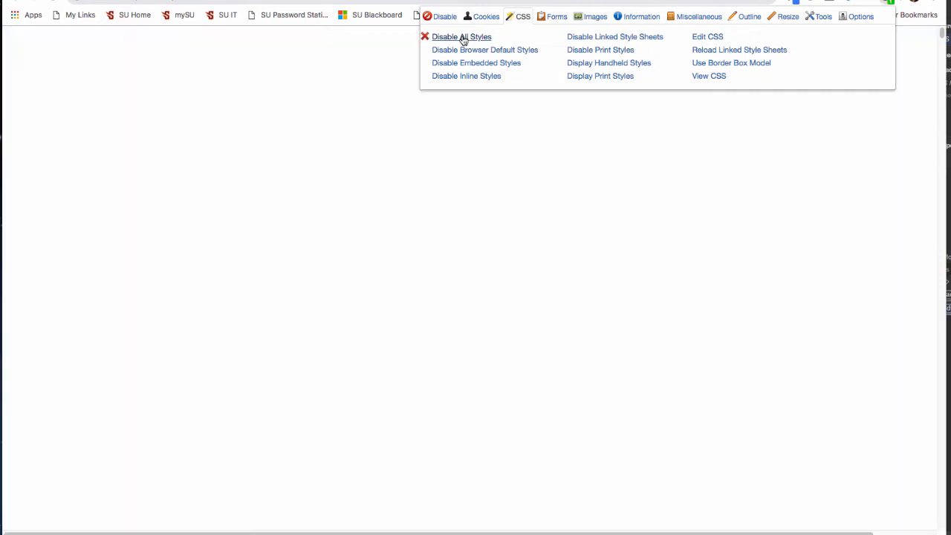
{"action": "left_click", "coordinate": [461, 36]}
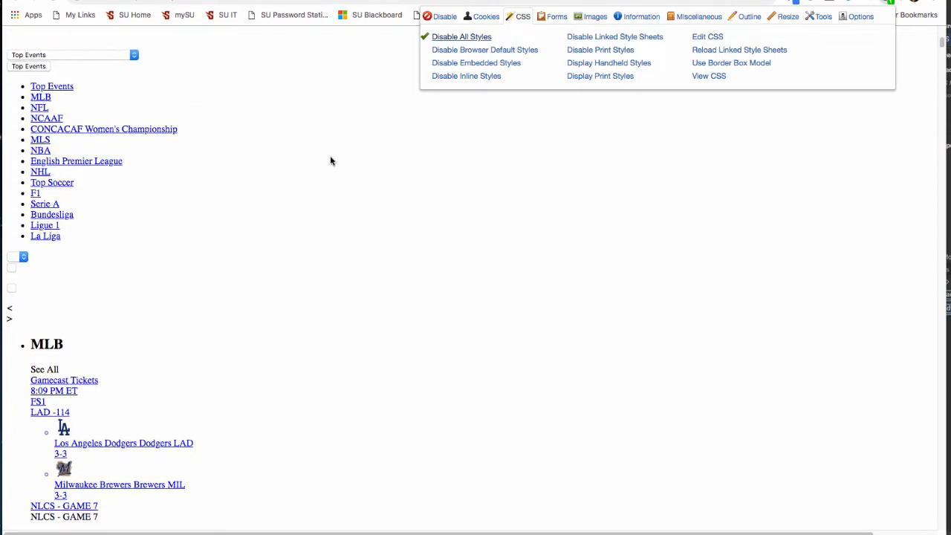
{"action": "scroll", "scroll_direction": "down", "scroll_amount": 3}
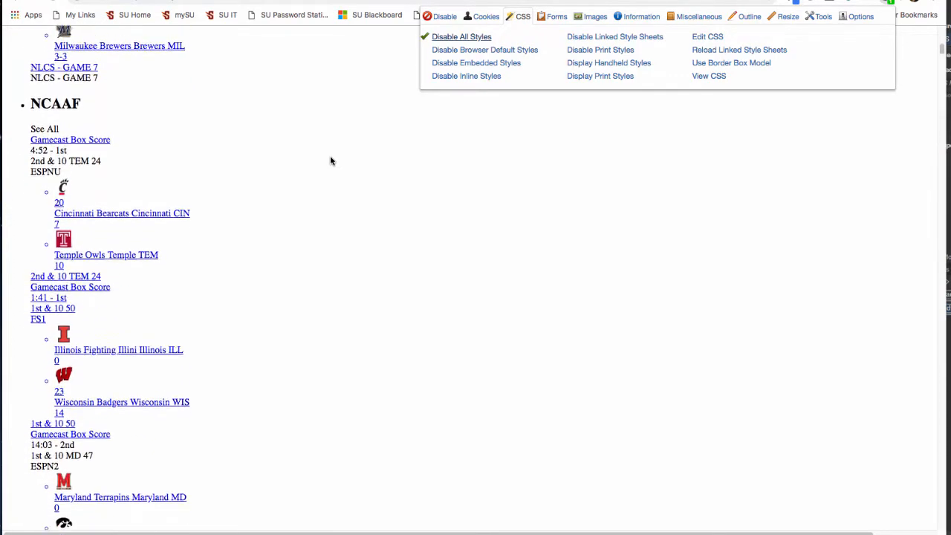
{"action": "scroll", "scroll_direction": "down", "scroll_amount": 3}
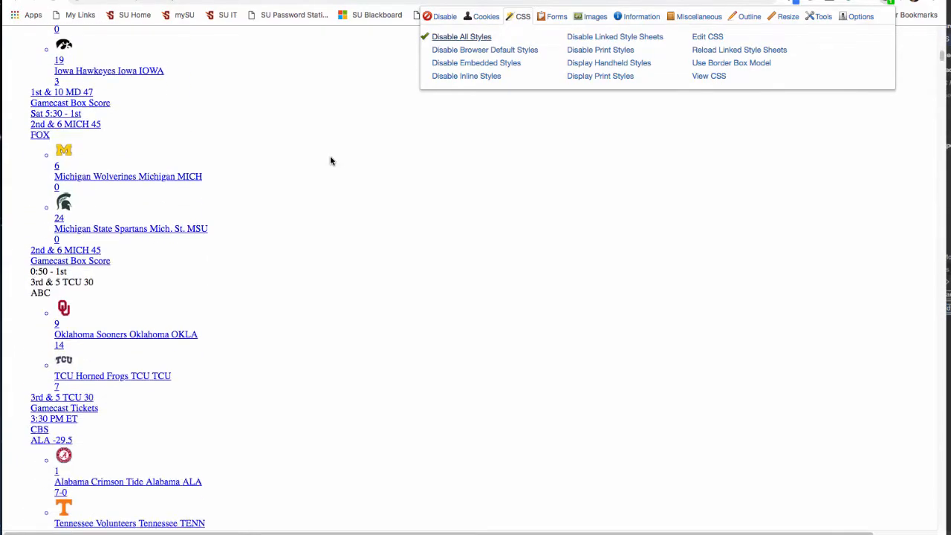
{"action": "scroll", "scroll_direction": "down", "scroll_amount": 3}
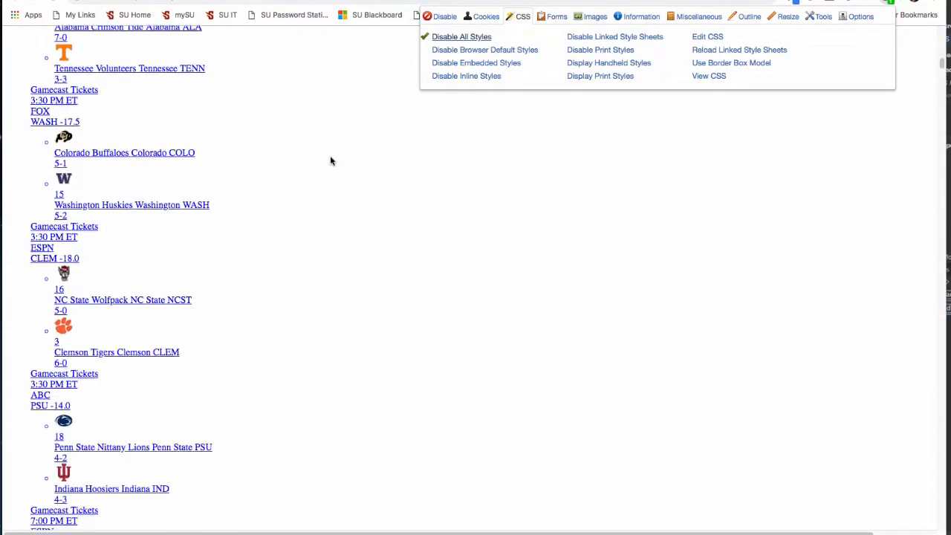
{"action": "scroll", "scroll_direction": "down", "scroll_amount": 3}
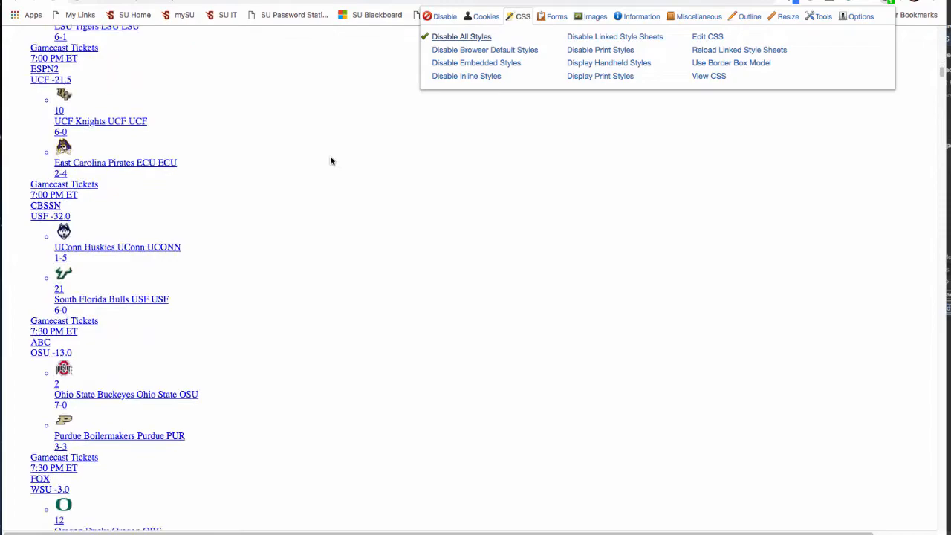
{"action": "scroll", "scroll_direction": "down", "scroll_amount": 3}
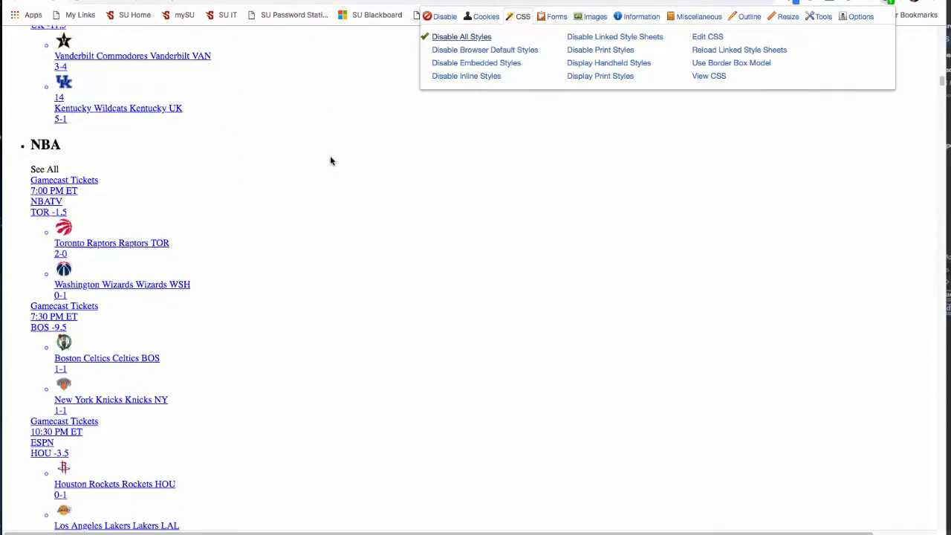
{"action": "scroll", "scroll_direction": "down", "scroll_amount": 3}
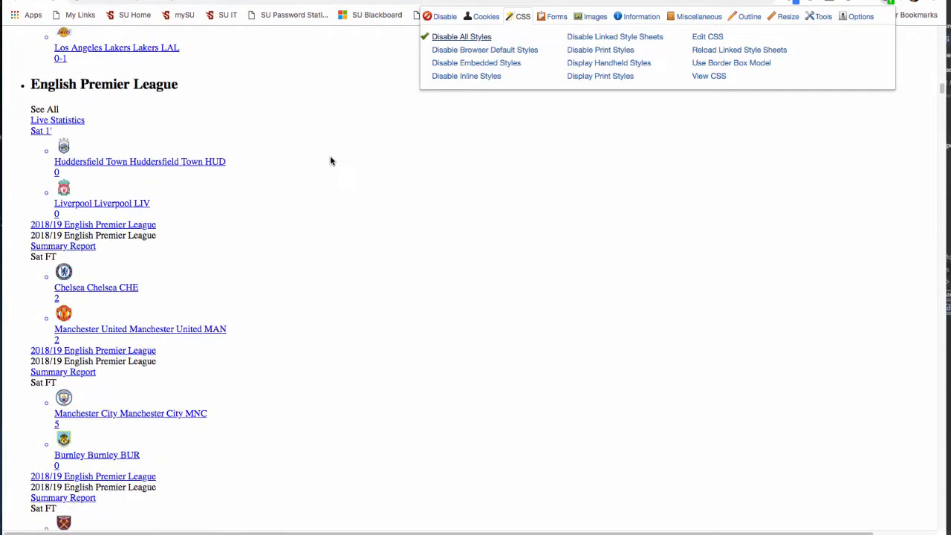
{"action": "scroll", "scroll_direction": "down", "scroll_amount": 3}
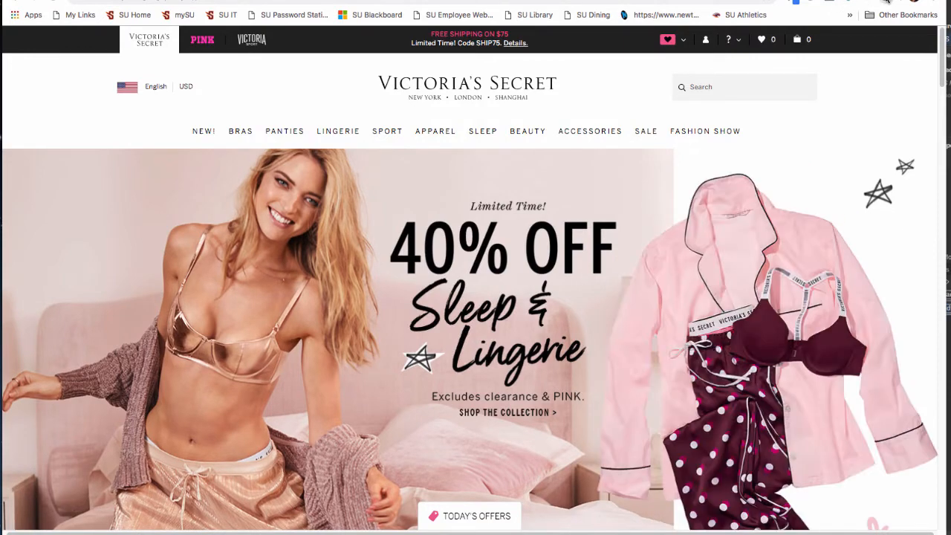
Step: Disable all styles on the Victoria's Secret homepage and scroll through the raw HTML
{"action": "left_click", "coordinate": [538, 16]}
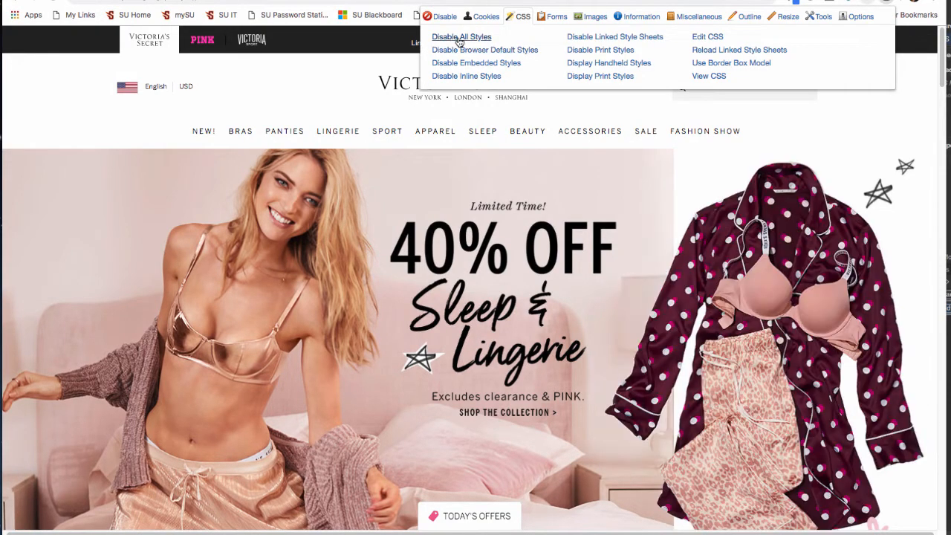
{"action": "left_click", "coordinate": [460, 36]}
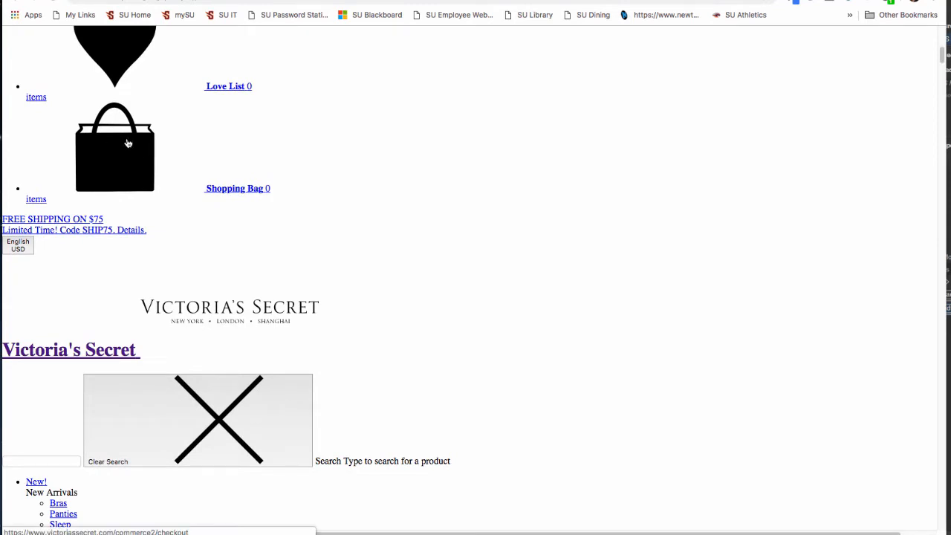
{"action": "mouse_move", "coordinate": [292, 140]}
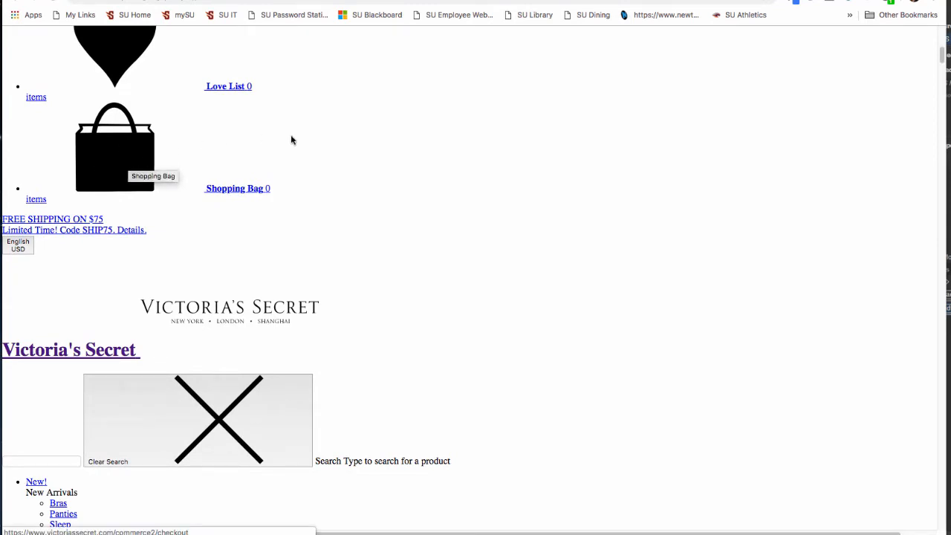
{"action": "scroll", "scroll_direction": "down", "scroll_amount": 3}
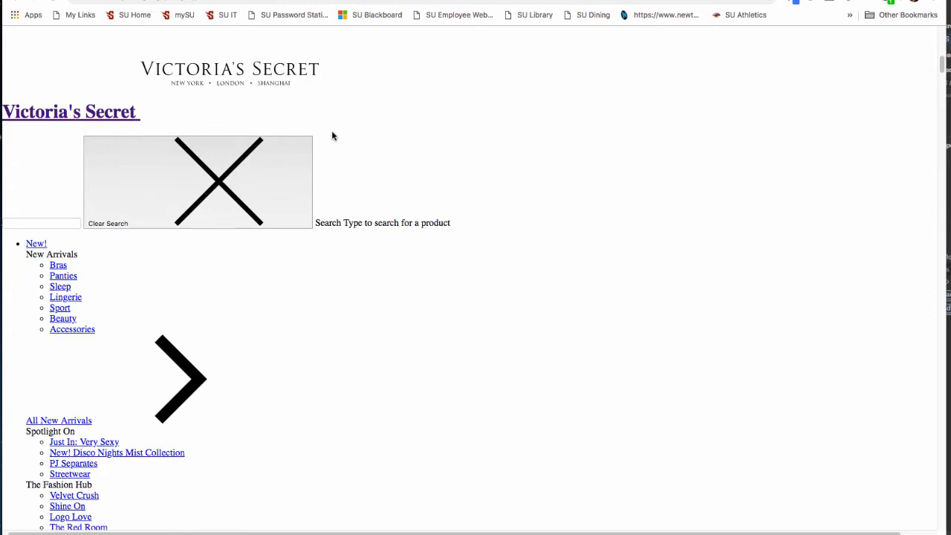
{"action": "scroll", "scroll_direction": "down", "scroll_amount": 3}
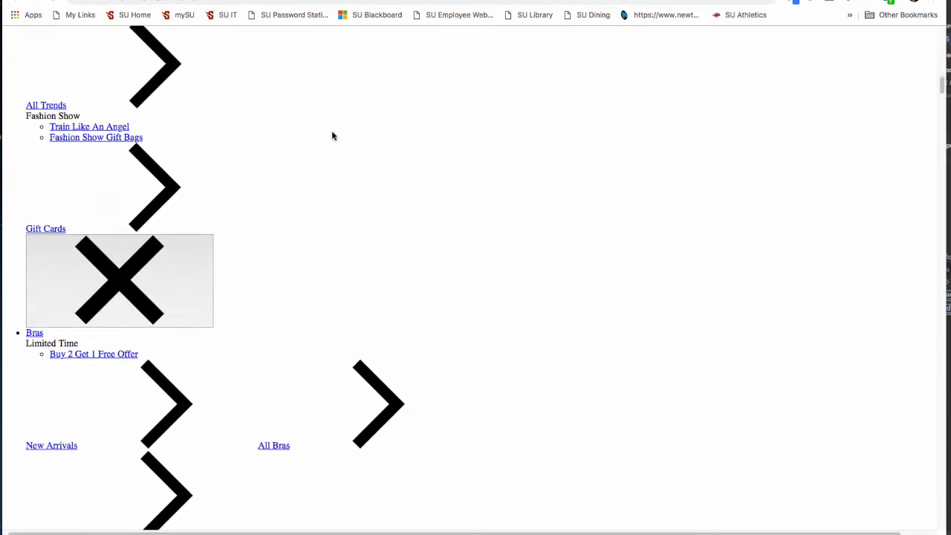
{"action": "scroll", "scroll_direction": "down", "scroll_amount": 3}
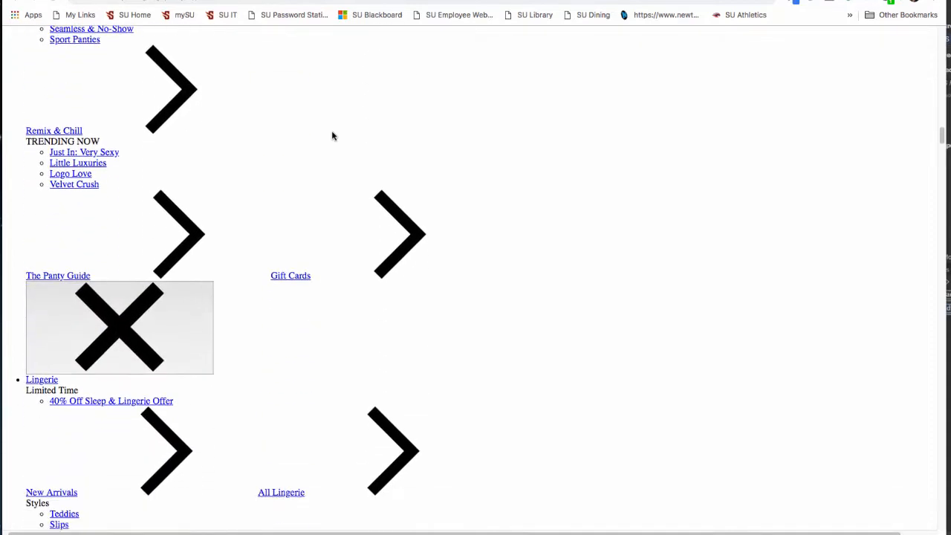
{"action": "scroll", "scroll_direction": "down", "scroll_amount": 3}
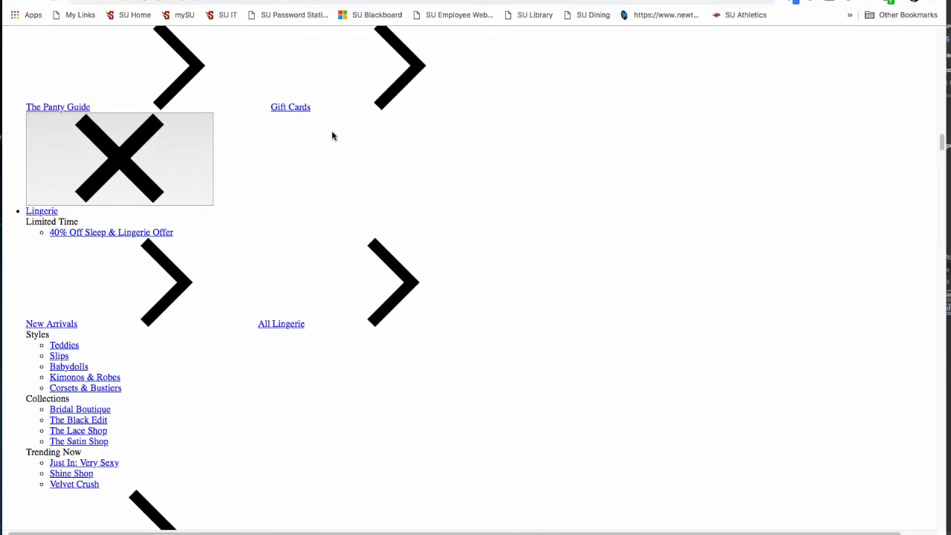
{"action": "mouse_move", "coordinate": [330, 137]}
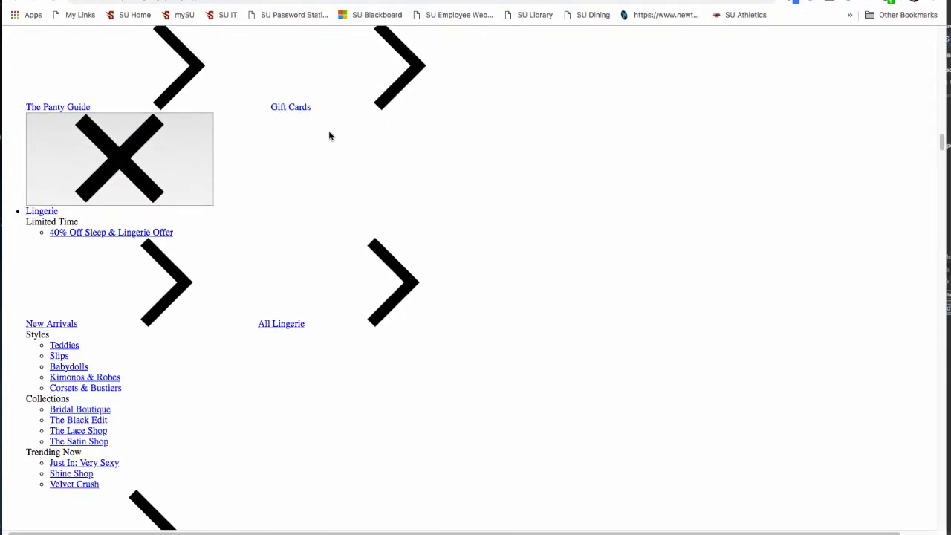
{"action": "mouse_move", "coordinate": [372, 134]}
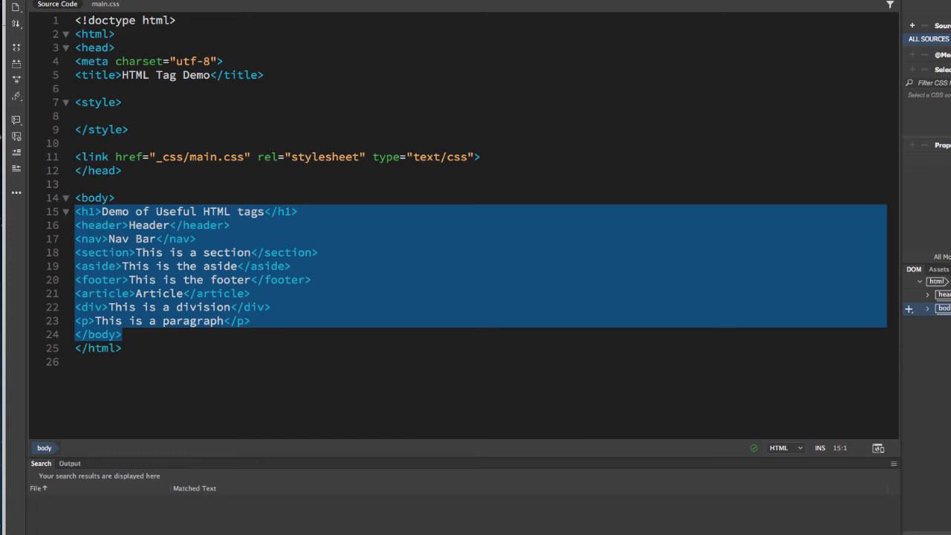
Step: Click into the html_Demo.html source code view with its empty style block
{"action": "left_click", "coordinate": [121, 170]}
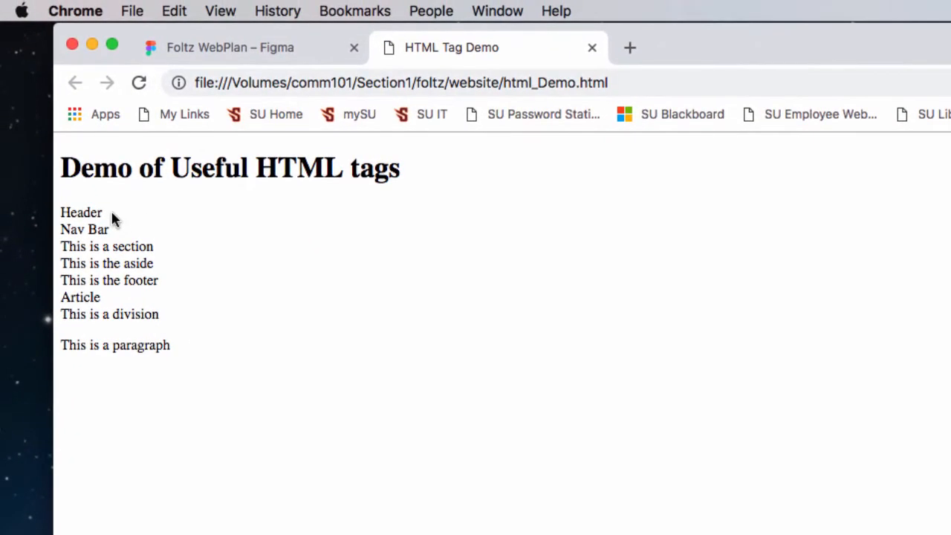
{"action": "mouse_move", "coordinate": [157, 252]}
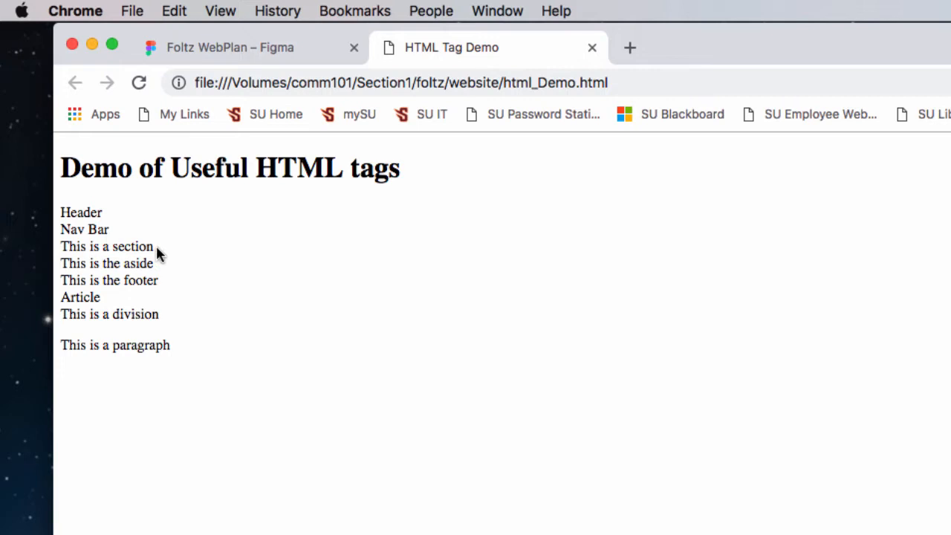
{"action": "mouse_move", "coordinate": [170, 288]}
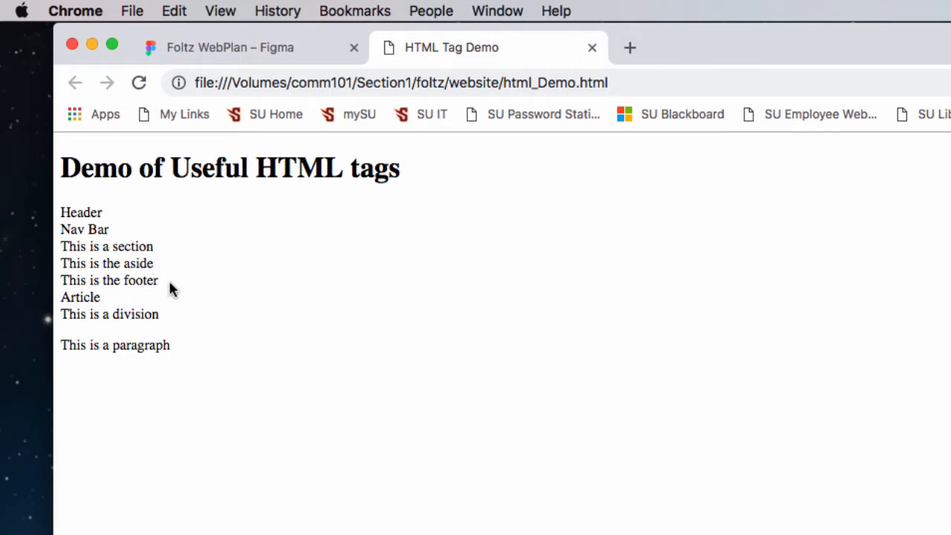
{"action": "mouse_move", "coordinate": [172, 337]}
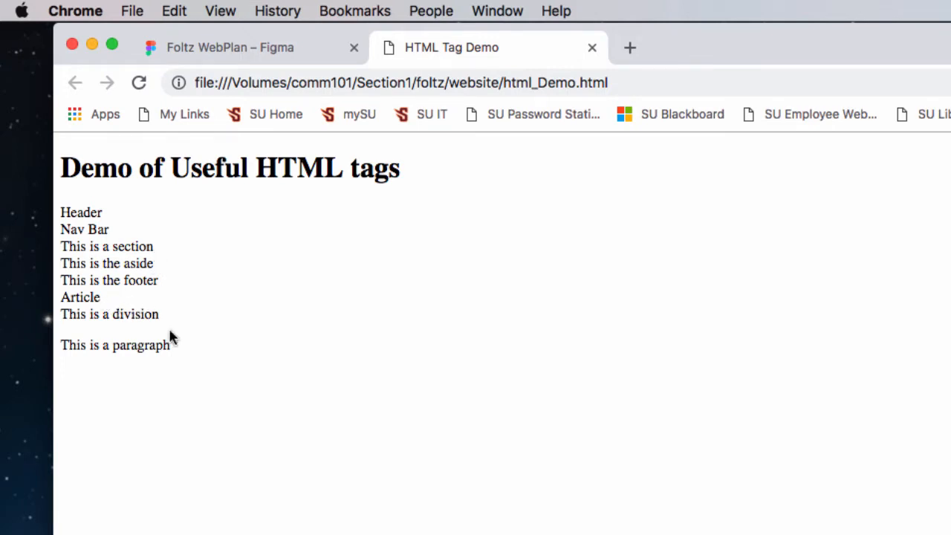
{"action": "mouse_move", "coordinate": [172, 356]}
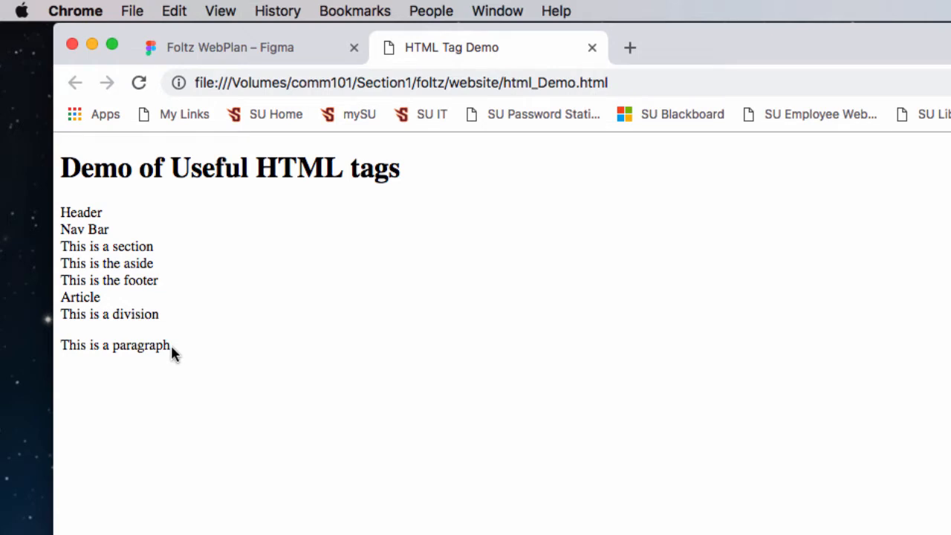
{"action": "mouse_move", "coordinate": [164, 362]}
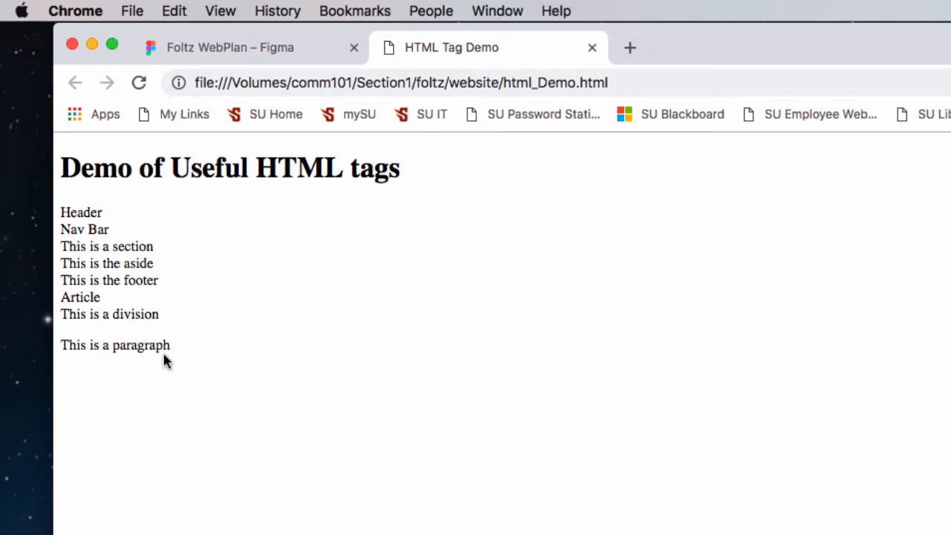
{"action": "mouse_move", "coordinate": [113, 217]}
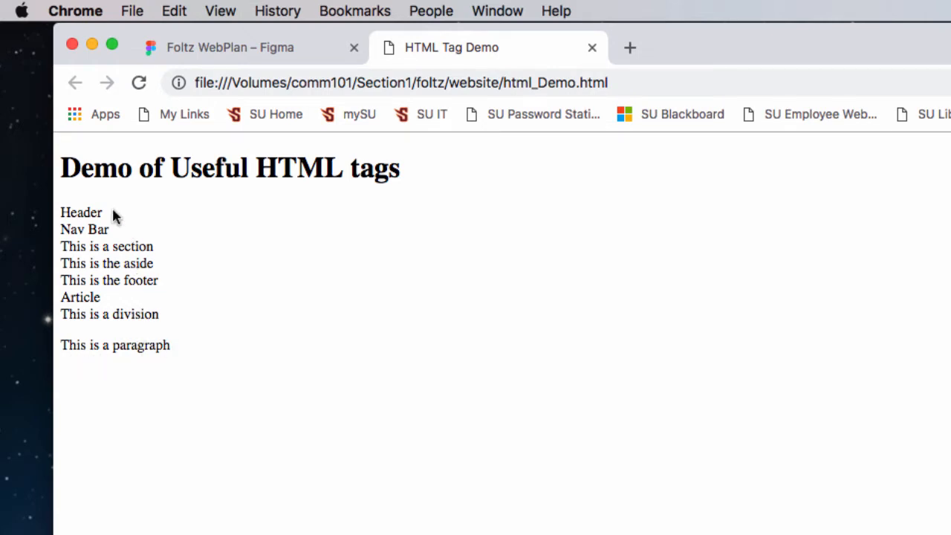
{"action": "mouse_move", "coordinate": [163, 228]}
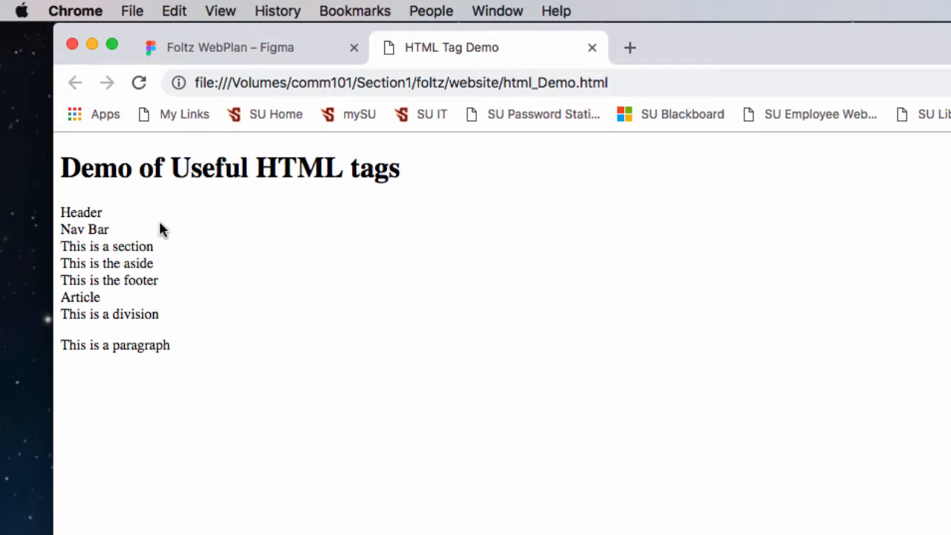
{"action": "mouse_move", "coordinate": [111, 220]}
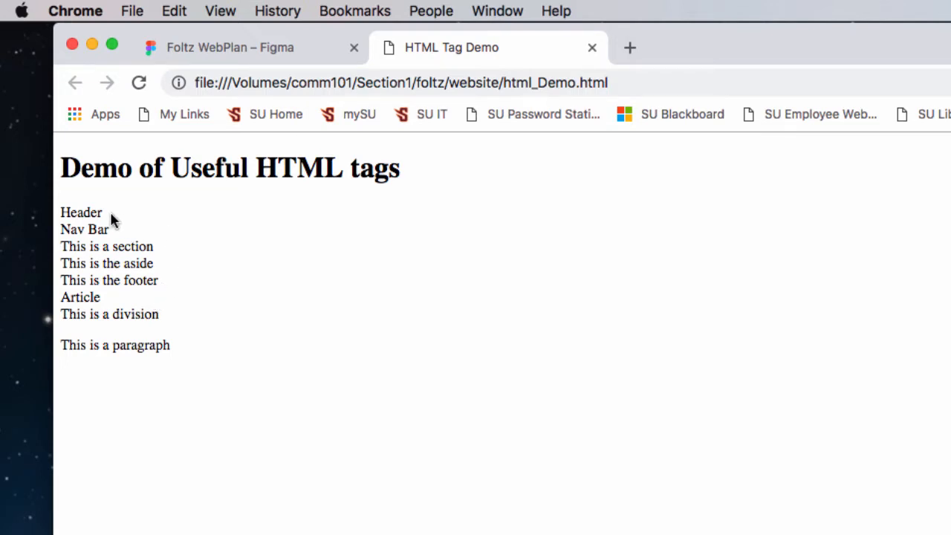
{"action": "mouse_move", "coordinate": [147, 263]}
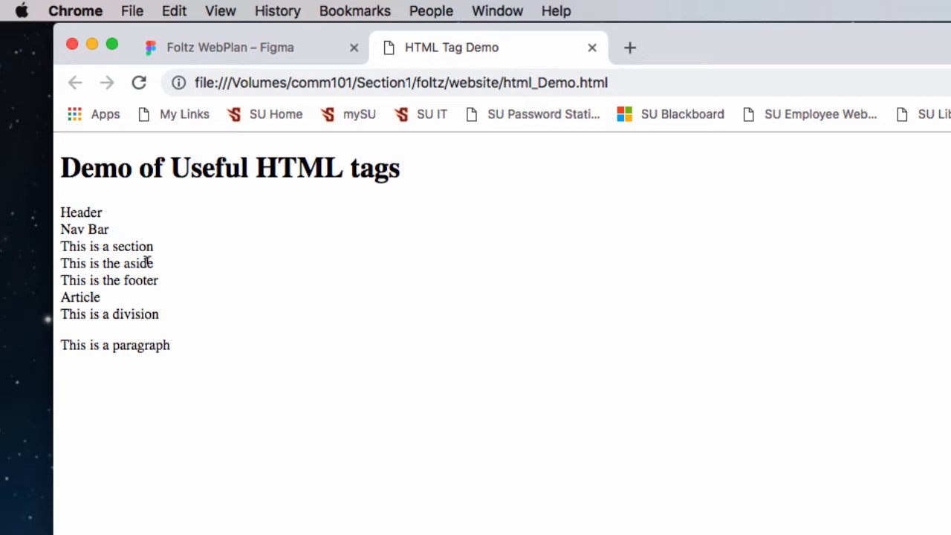
{"action": "mouse_move", "coordinate": [110, 217]}
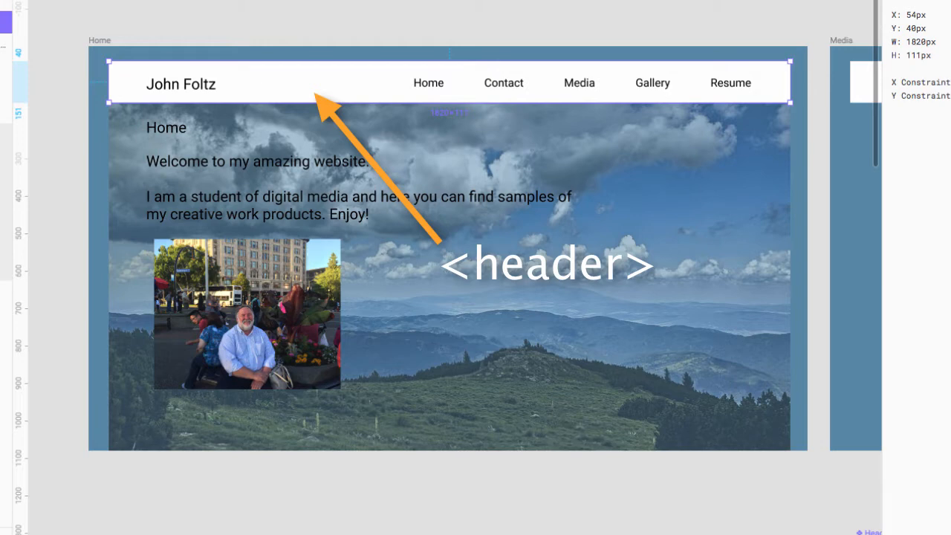
{"action": "left_click", "coordinate": [252, 23]}
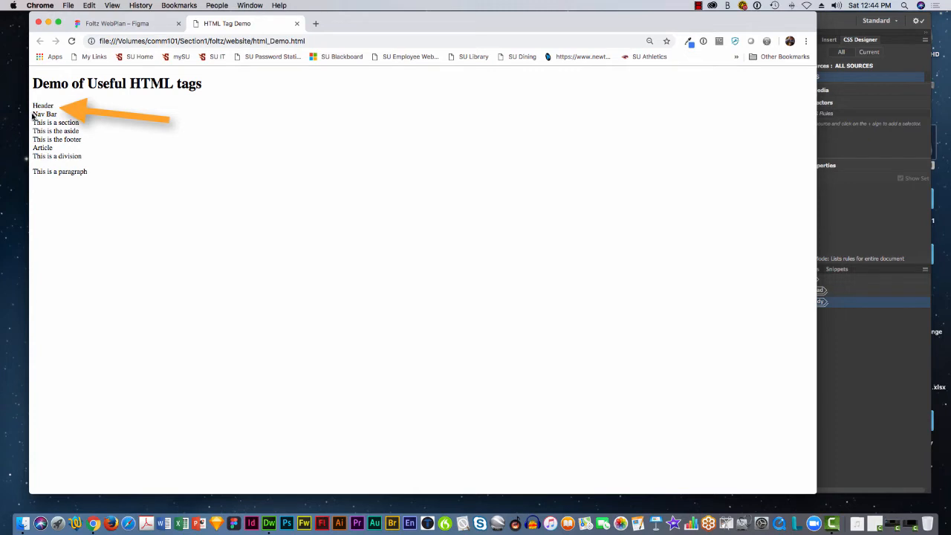
{"action": "double_click", "coordinate": [44, 113]}
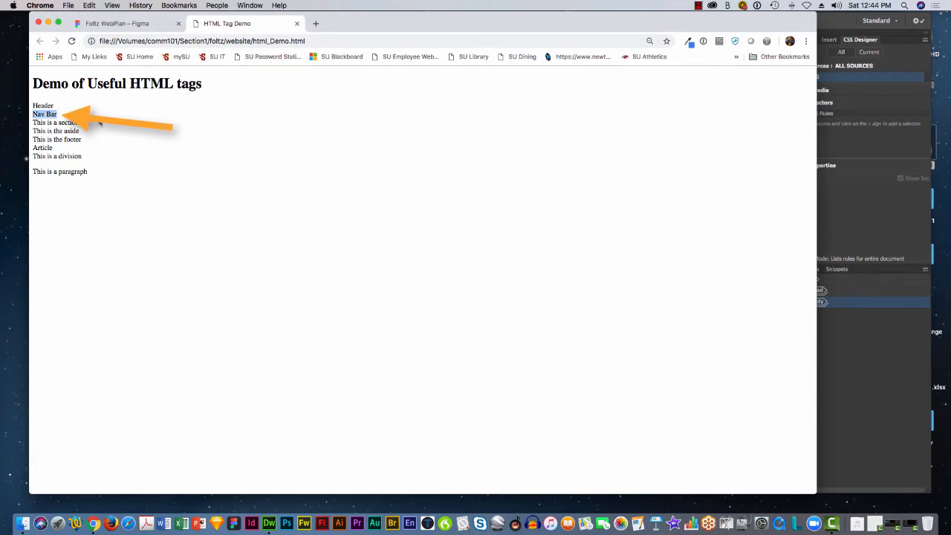
{"action": "mouse_move", "coordinate": [271, 491]}
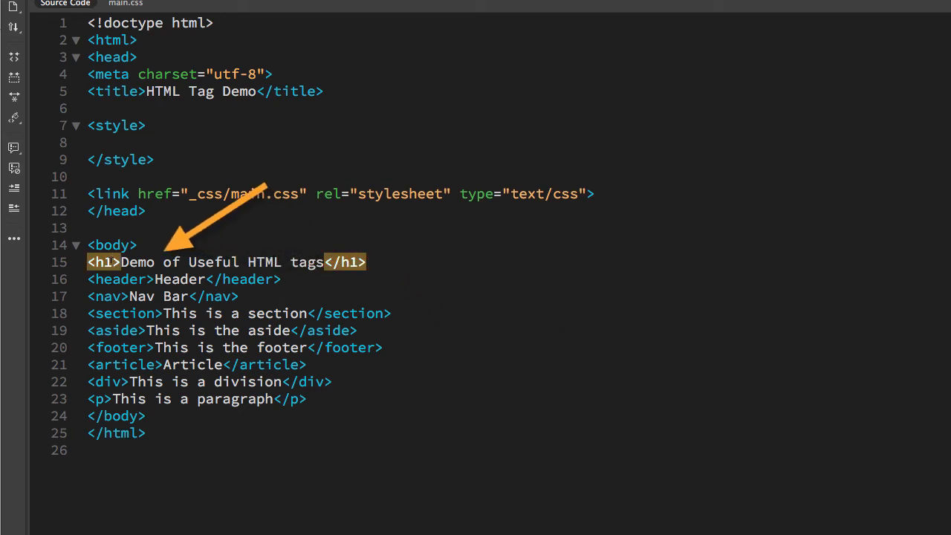
{"action": "type", "text": "style=\""}
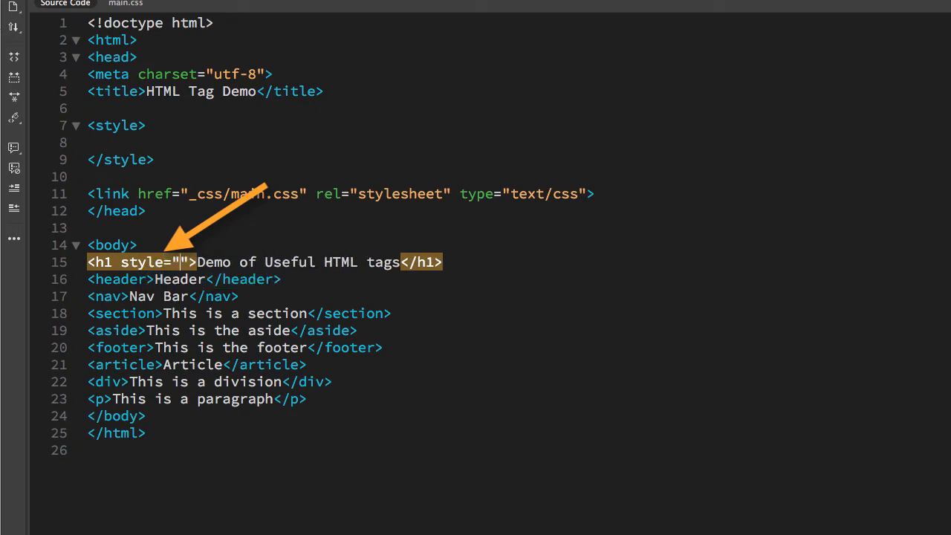
{"action": "type", "text": "background-color:"}
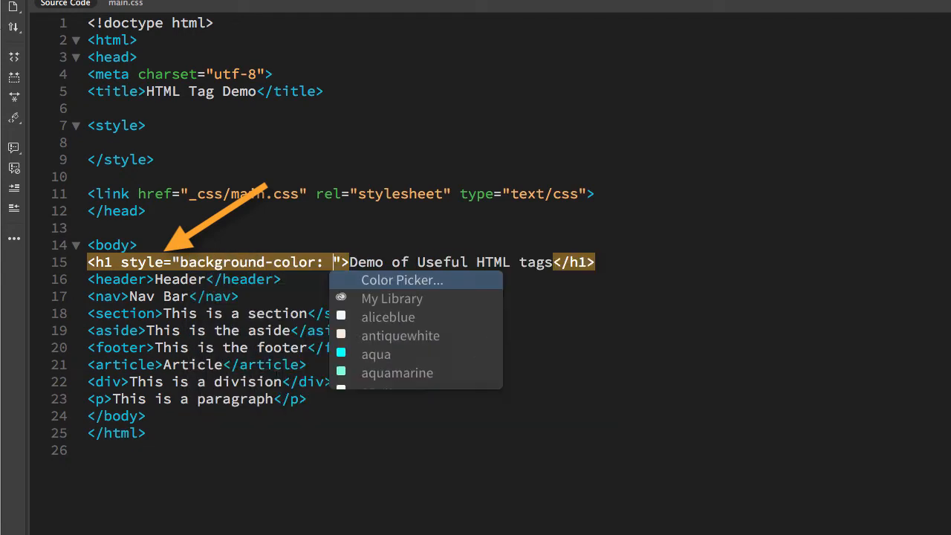
{"action": "type", "text": "gr"}
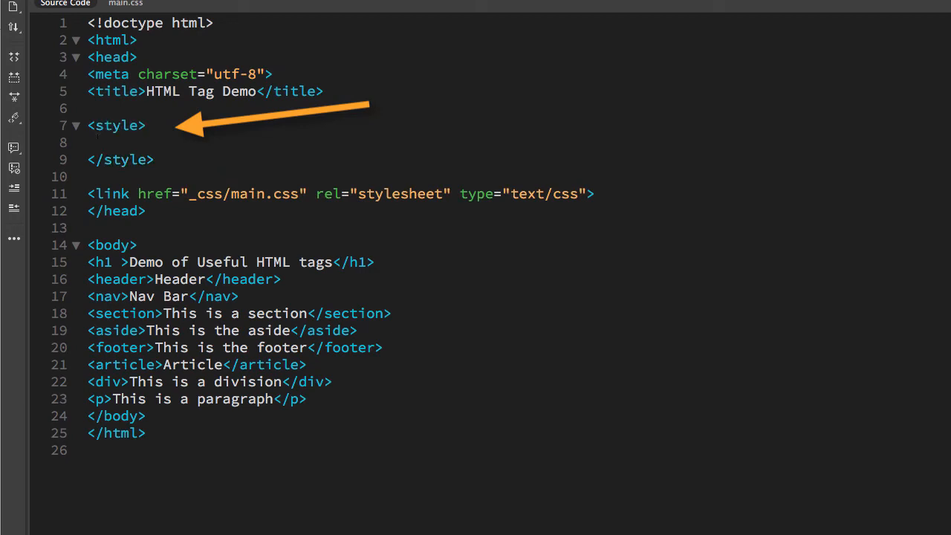
Step: Write an embedded header rule with background-color: green inside the style block
{"action": "type", "text": "header"}
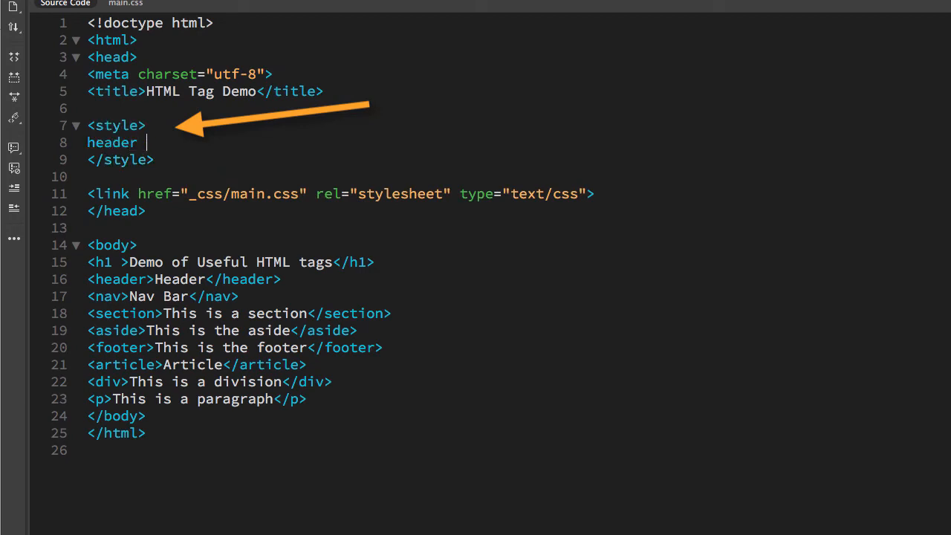
{"action": "type", "text": "{"}
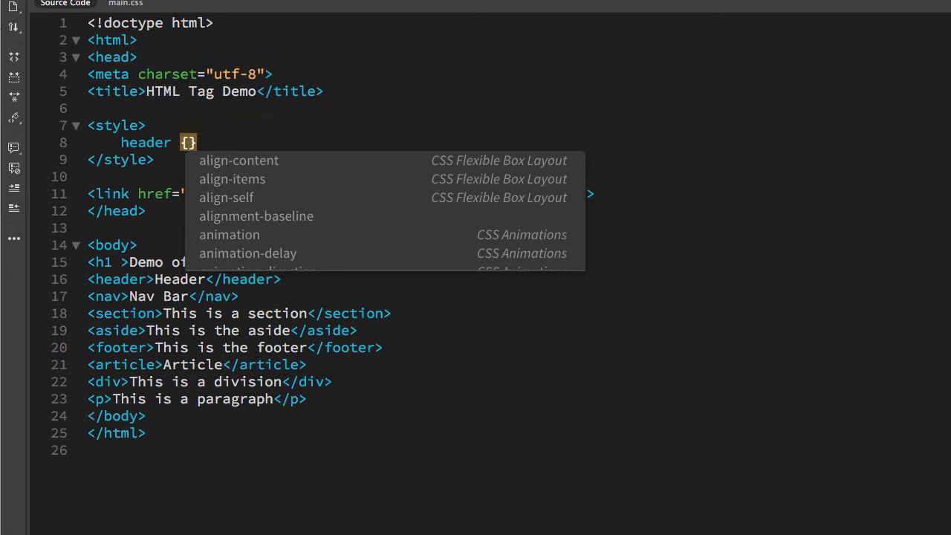
{"action": "key", "text": "Enter"}
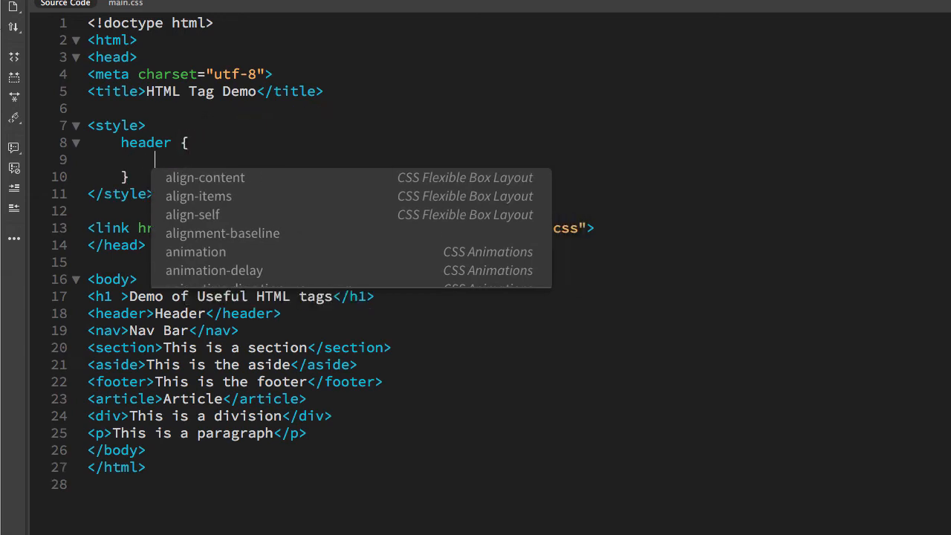
{"action": "type", "text": "ba"}
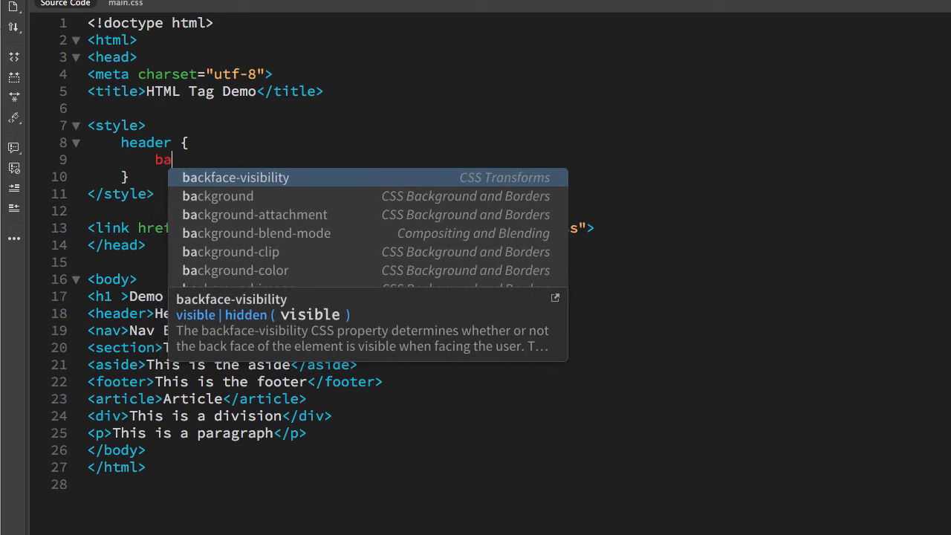
{"action": "key", "text": "Down"}
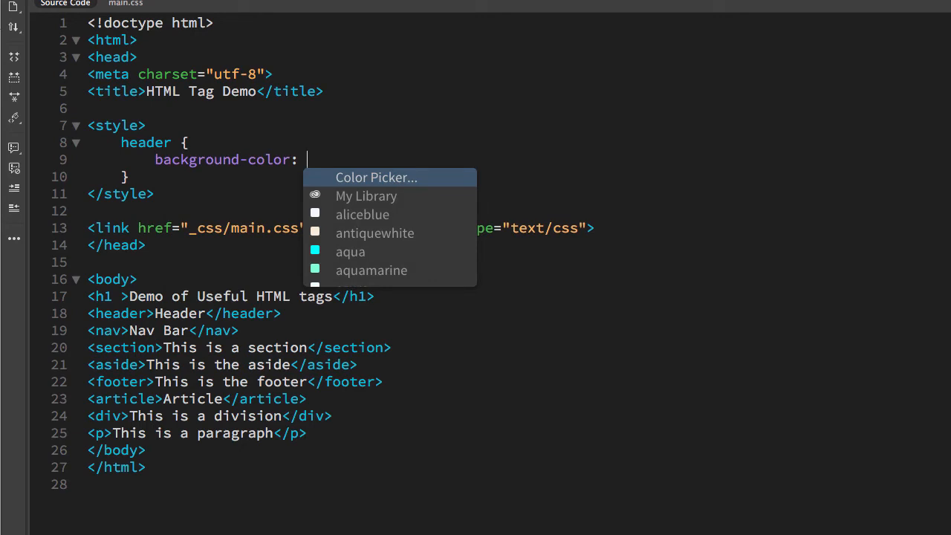
{"action": "type", "text": "green;"}
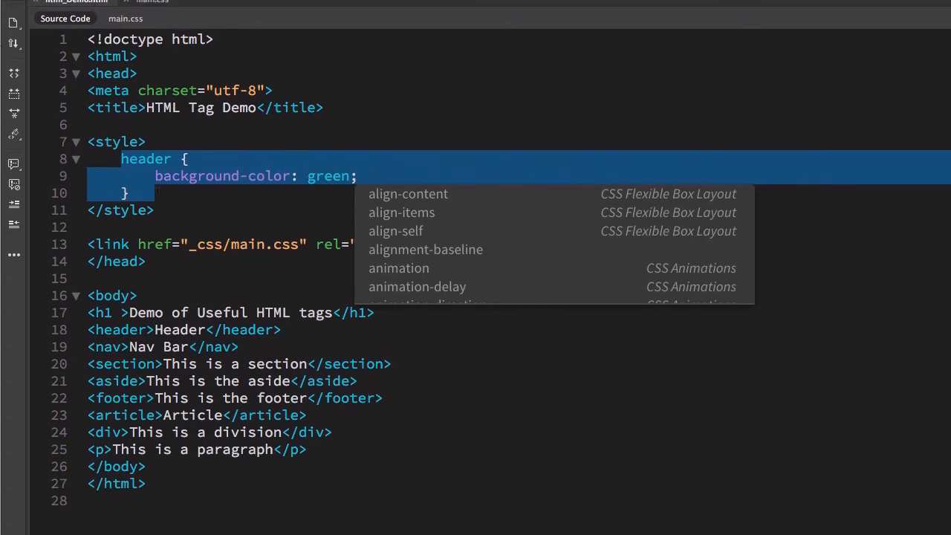
{"action": "left_click", "coordinate": [125, 22]}
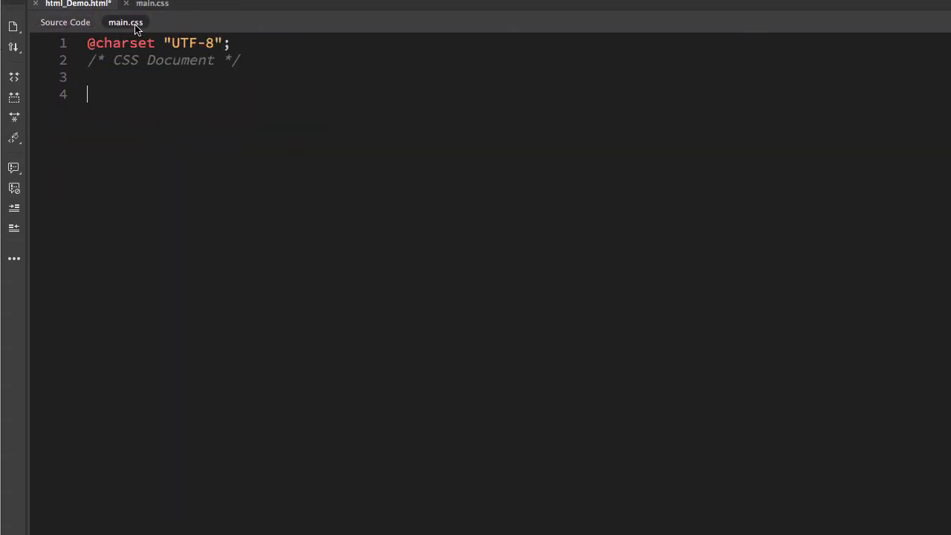
Step: Add the header { background-color: green; } rule to main.css
{"action": "type", "text": "header {"}
{"action": "type", "text": "background-color: green;"}
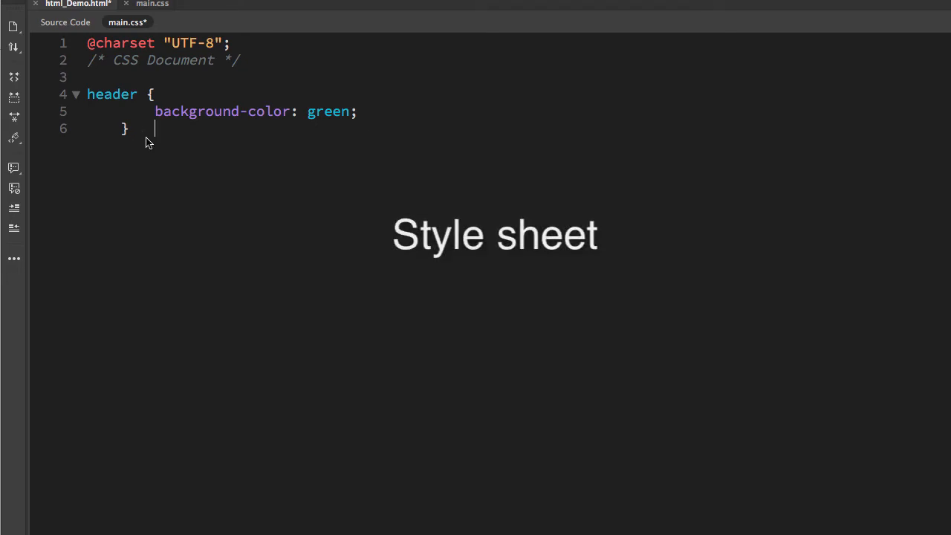
{"action": "mouse_move", "coordinate": [146, 36]}
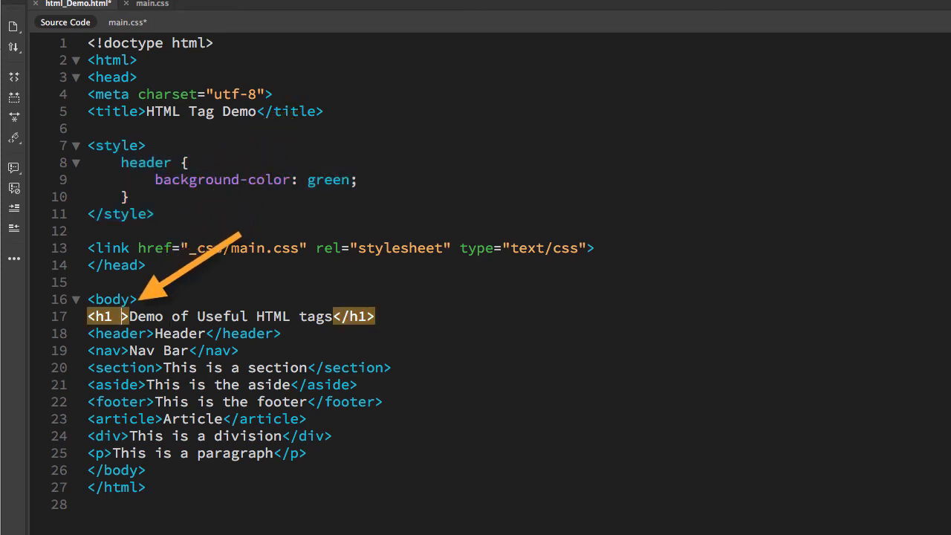
Step: Remove the stray space in the h1 tag, save, and reload to show the green header bar
{"action": "key", "text": "Backspace"}
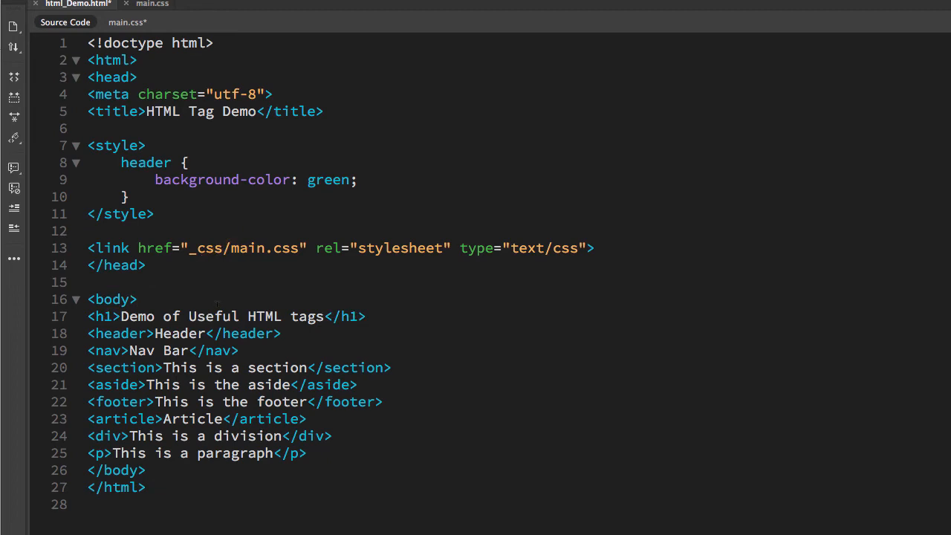
{"action": "key", "text": "Ctrl+s"}
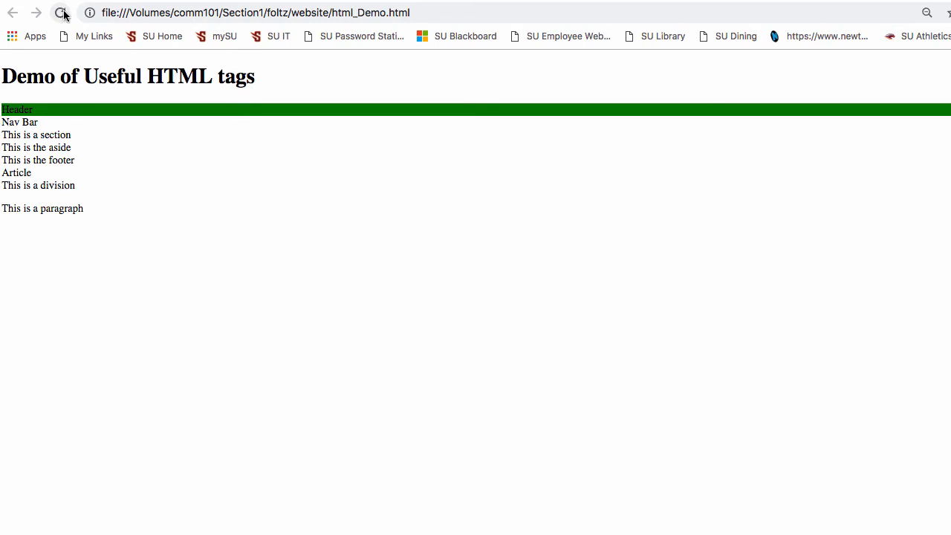
{"action": "left_click", "coordinate": [61, 14]}
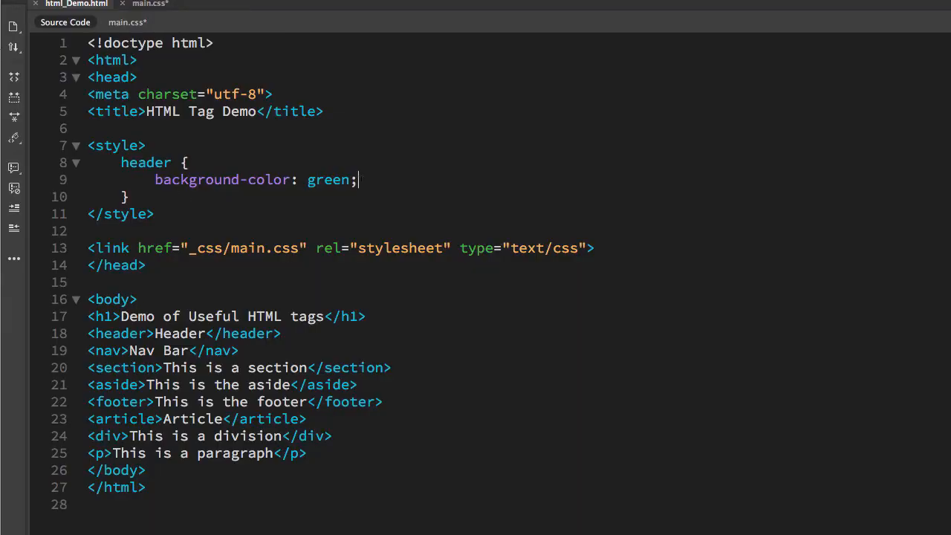
Step: Add color: white to the header rule, save, and reload the preview
{"action": "type", "text": "color: w"}
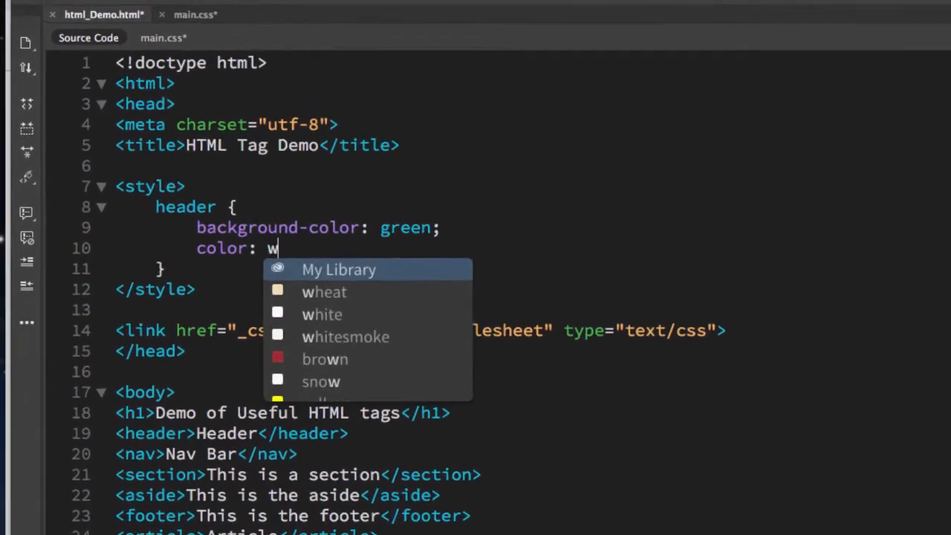
{"action": "type", "text": "hite;"}
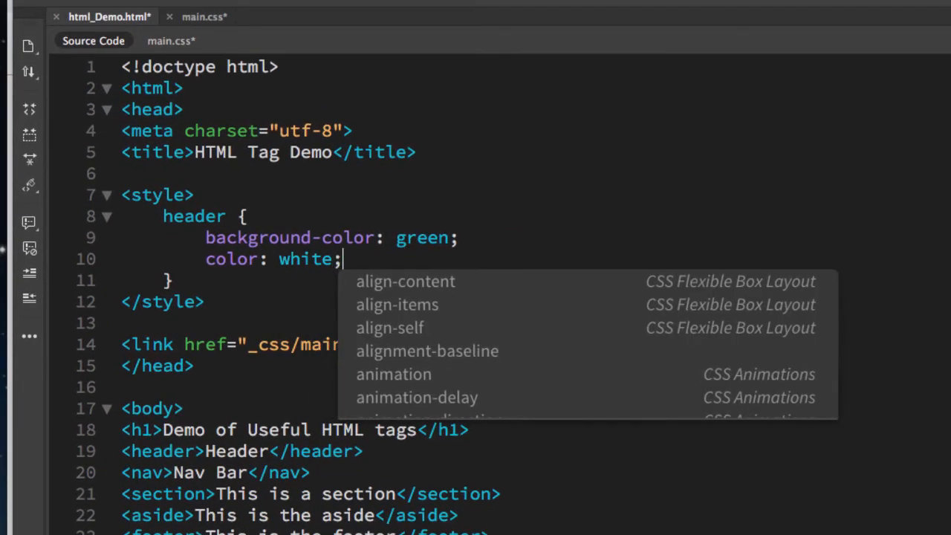
{"action": "key", "text": "Ctrl+s"}
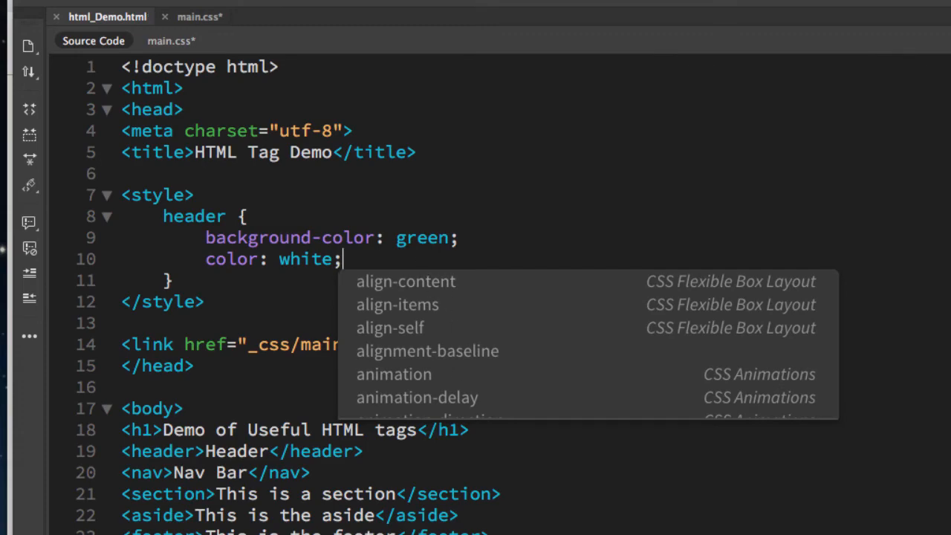
{"action": "left_click", "coordinate": [86, 30]}
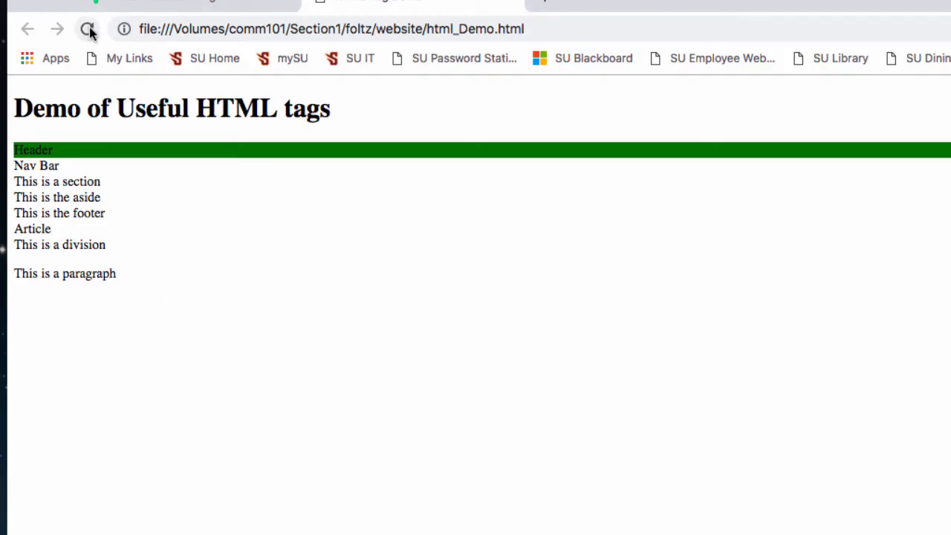
{"action": "left_click", "coordinate": [85, 30]}
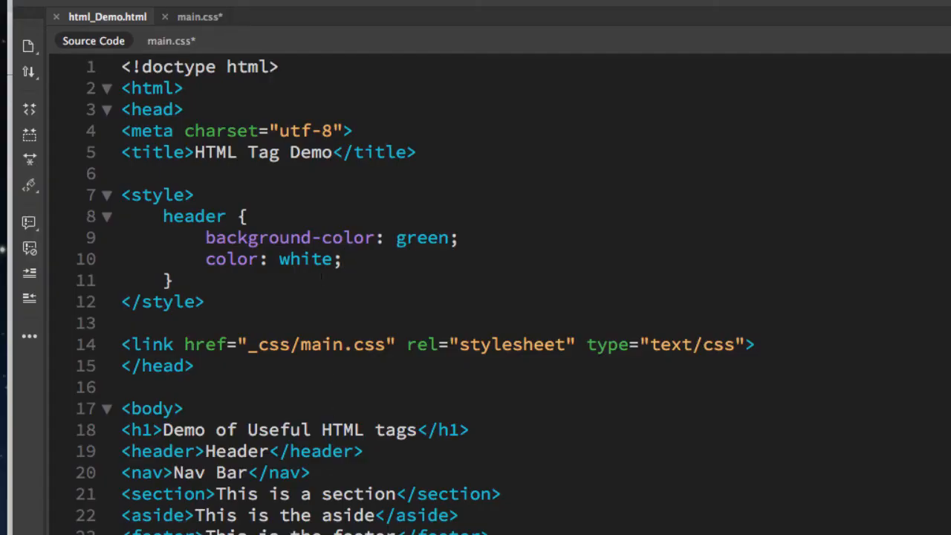
Step: Add font-size: 30px to the header rule
{"action": "type", "text": "font-size: 30"}
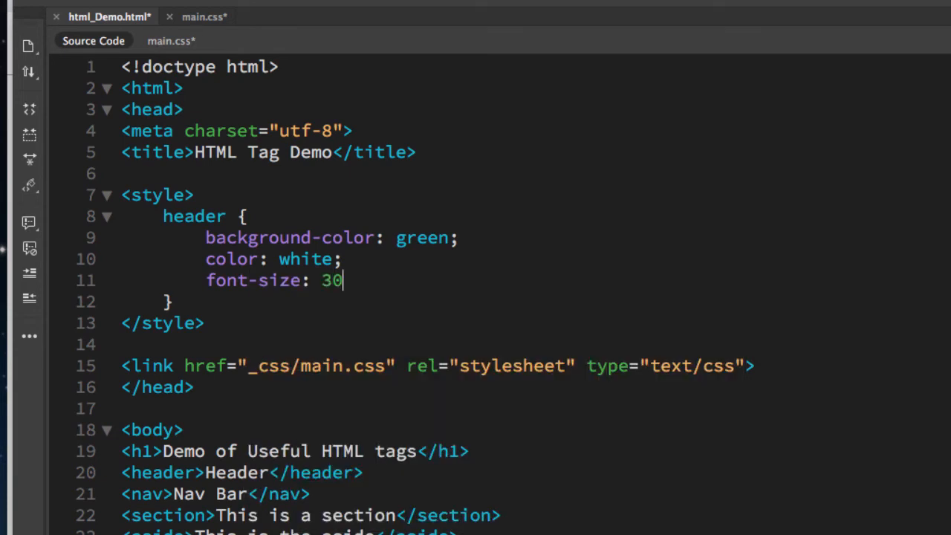
{"action": "type", "text": "px;"}
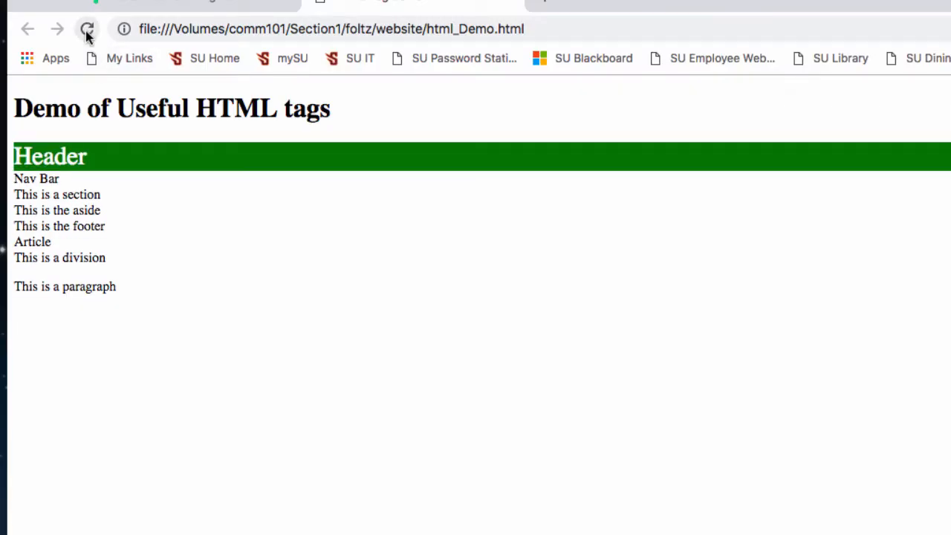
{"action": "left_click", "coordinate": [86, 30]}
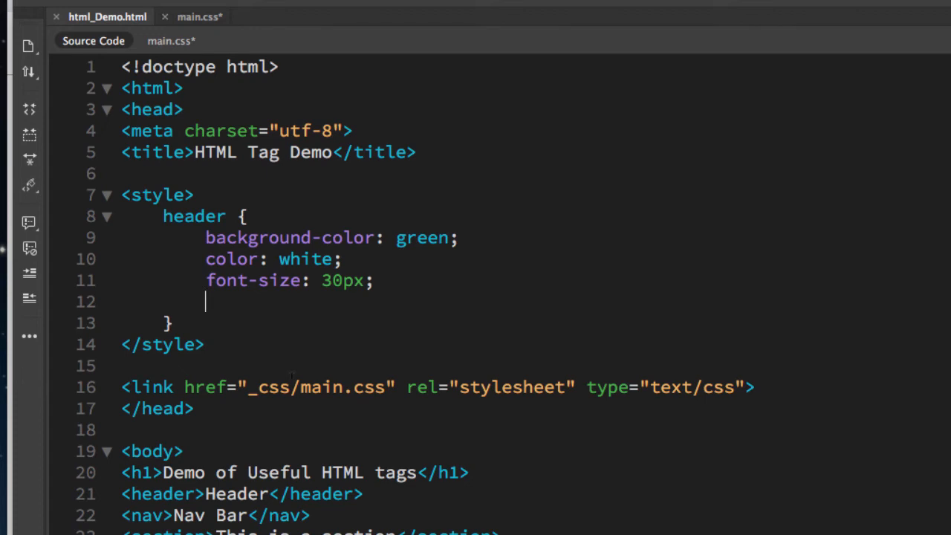
Step: Add text-indent: 30px to the header rule and reload the preview to show the indent
{"action": "type", "text": "tex"}
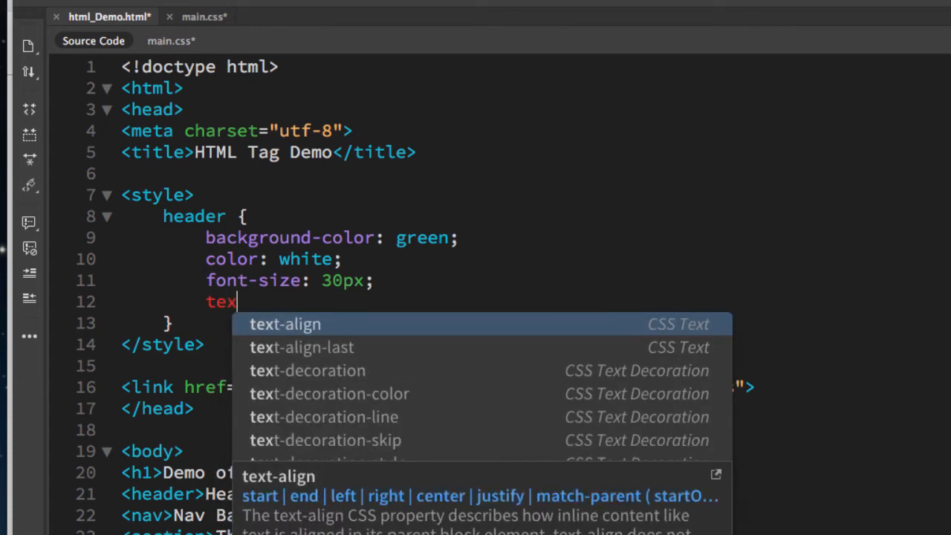
{"action": "type", "text": "t"}
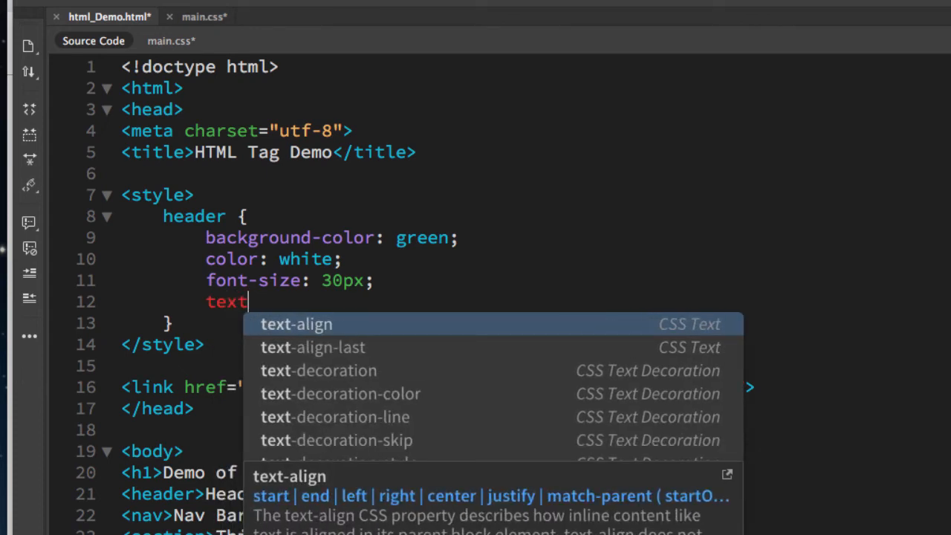
{"action": "type", "text": "-indent: 30"}
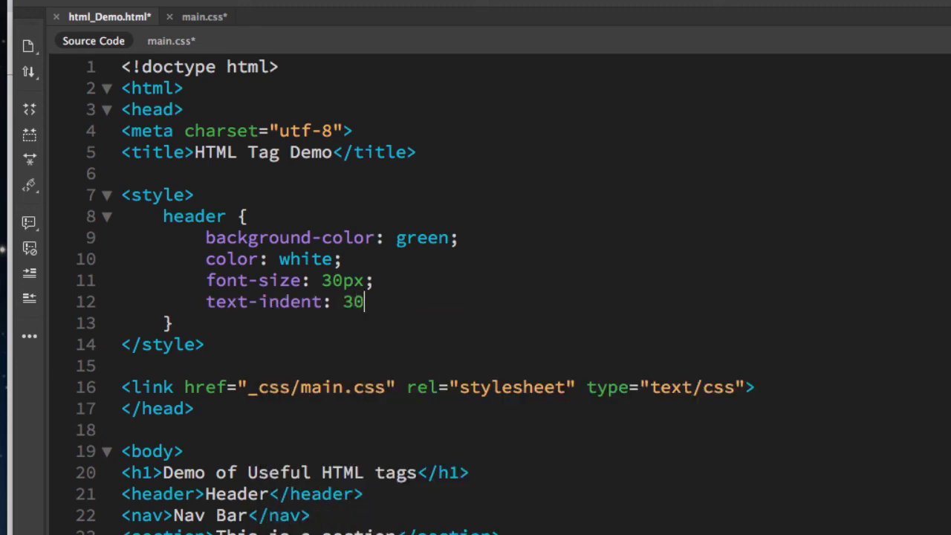
{"action": "type", "text": "px;"}
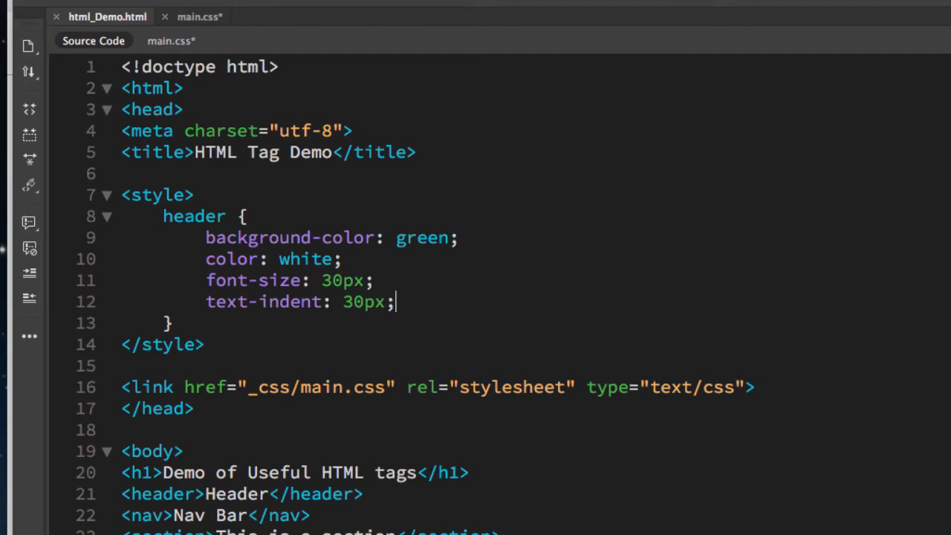
{"action": "left_click", "coordinate": [86, 33]}
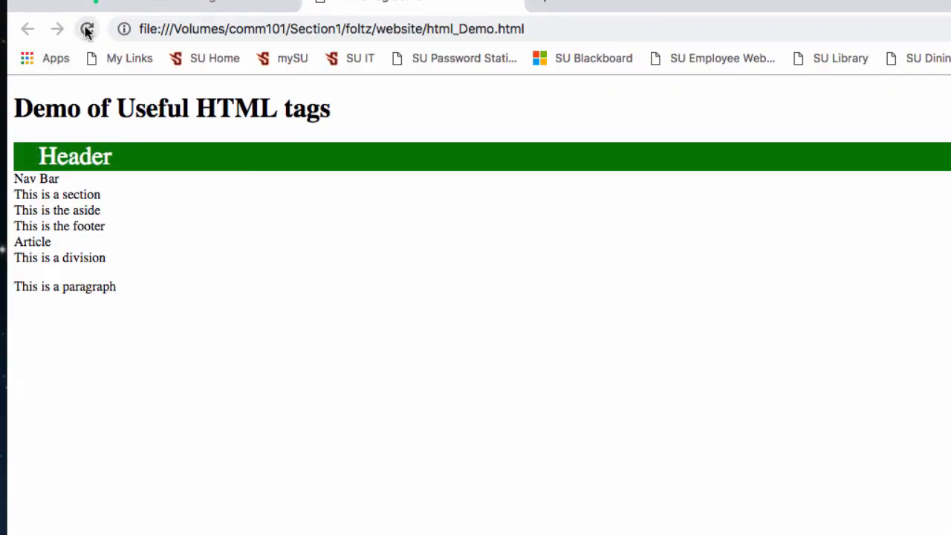
{"action": "left_click", "coordinate": [83, 29]}
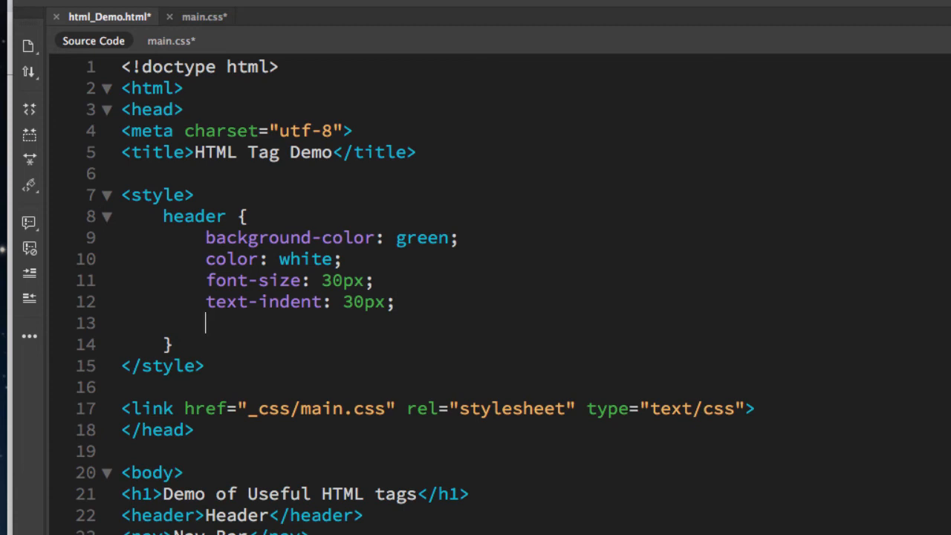
Step: Add padding-top: 20px and padding-bottom: 20px to the header rule via code hints
{"action": "type", "text": "padding:"}
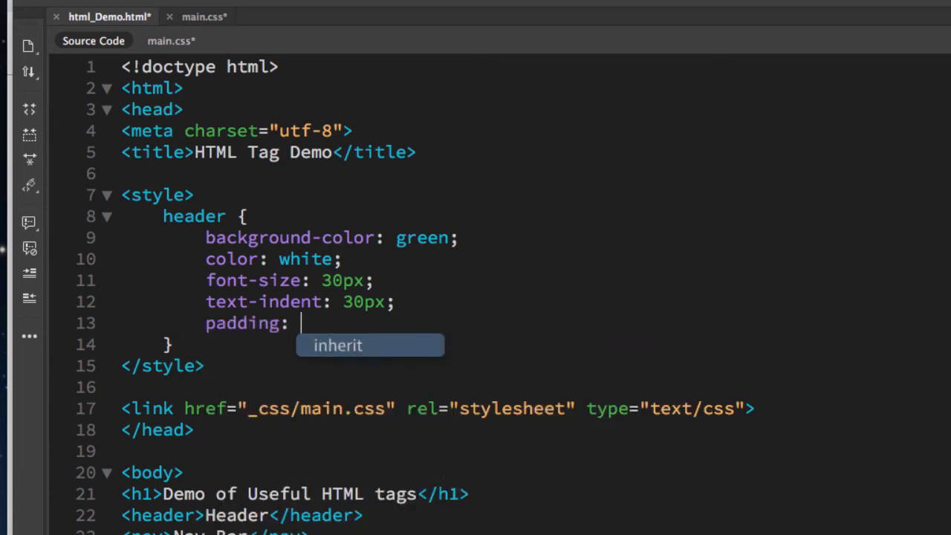
{"action": "type", "text": "-t"}
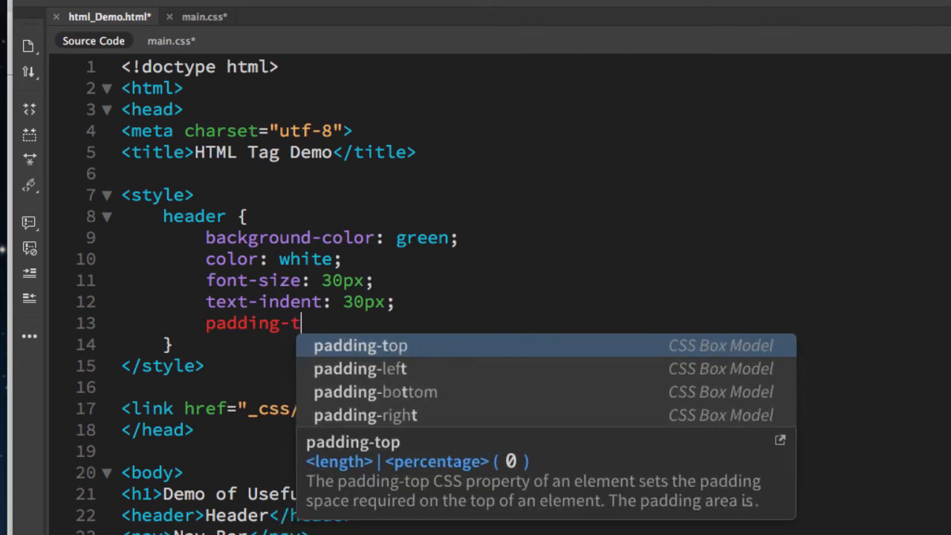
{"action": "left_click", "coordinate": [359, 345]}
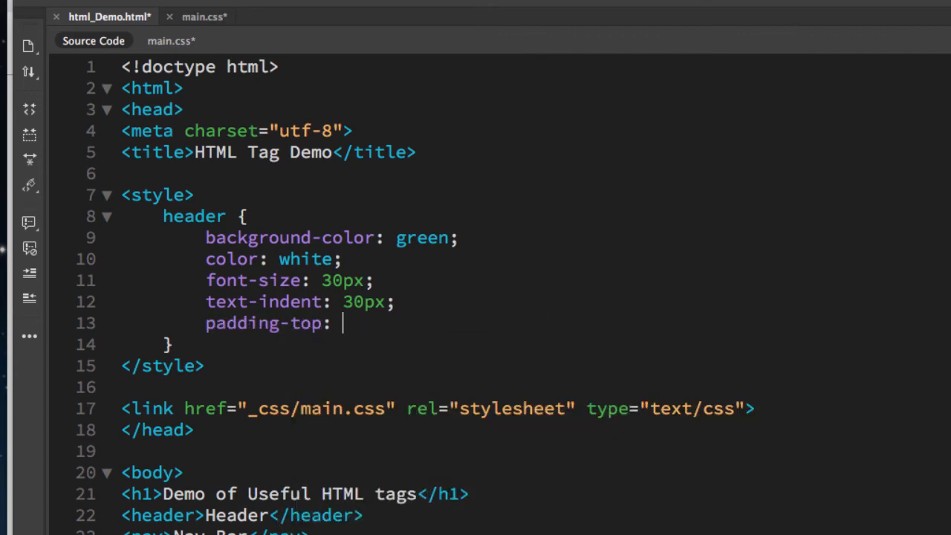
{"action": "type", "text": "20px"}
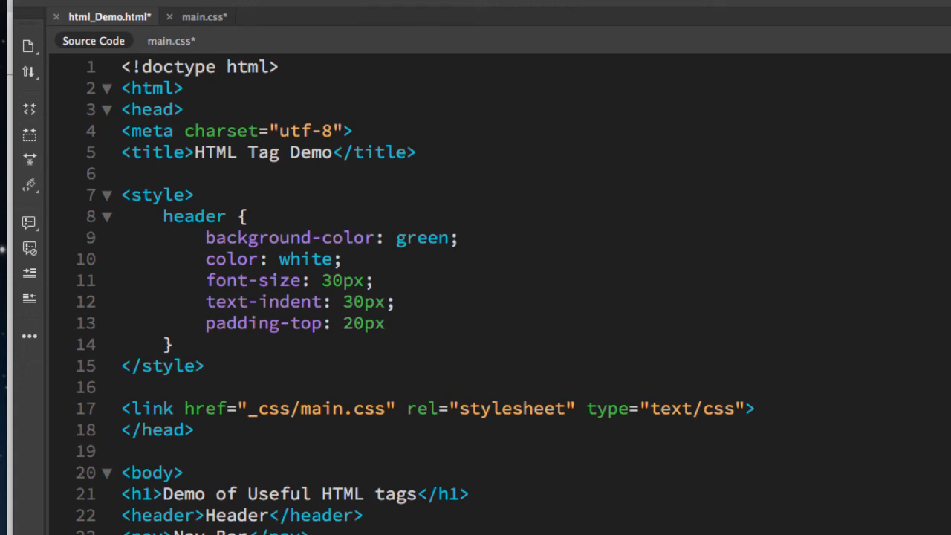
{"action": "type", "text": "b"}
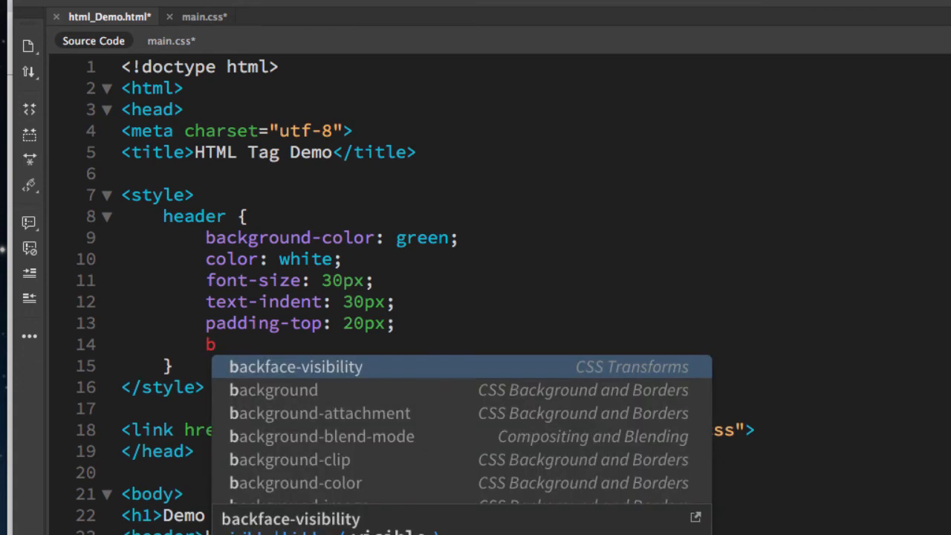
{"action": "type", "text": "pa"}
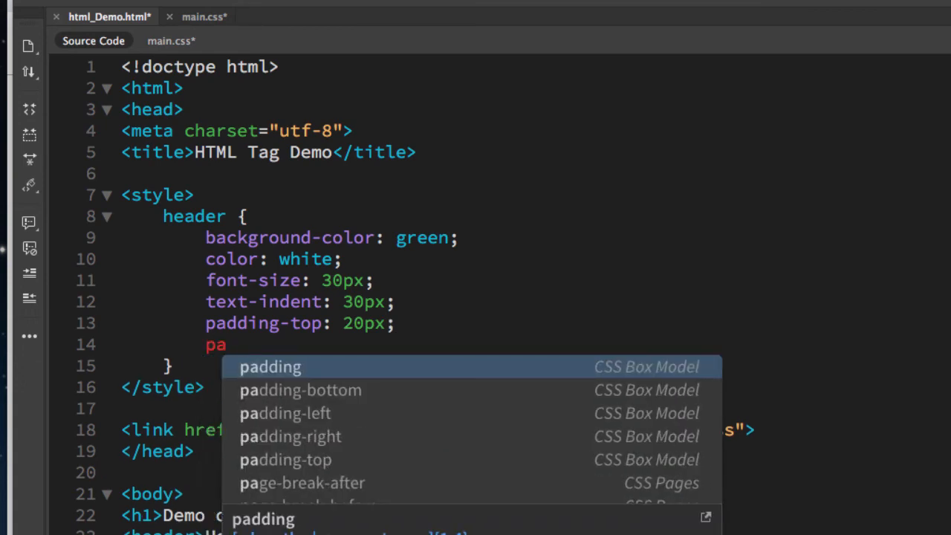
{"action": "left_click", "coordinate": [300, 389]}
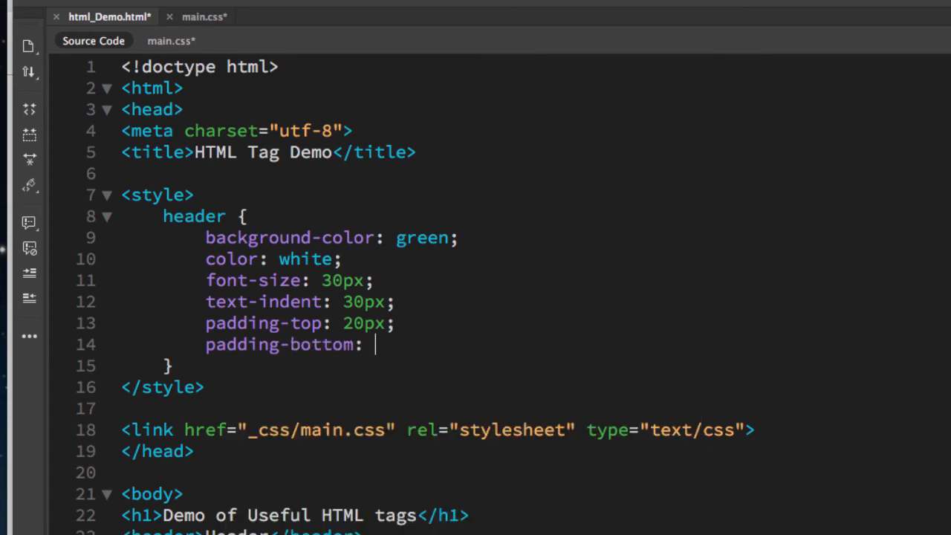
{"action": "type", "text": "20px;"}
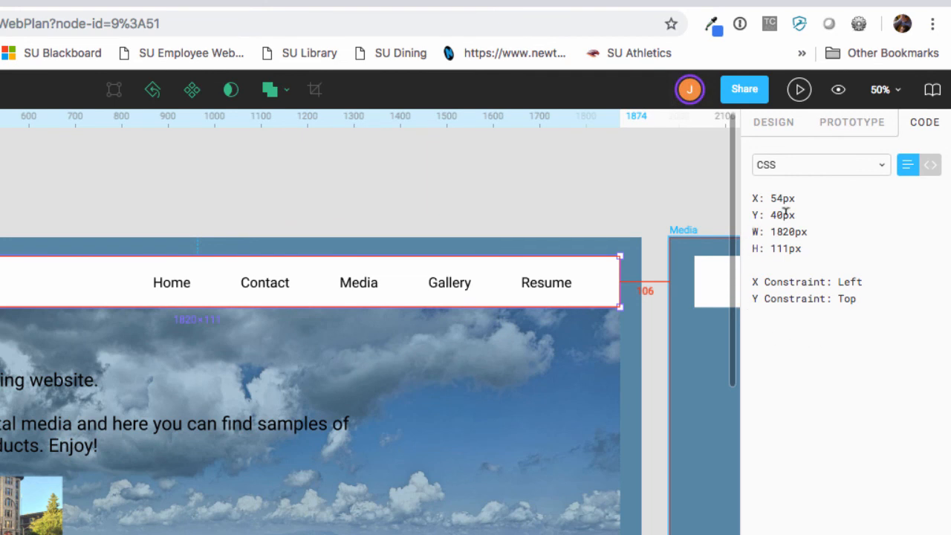
{"action": "mouse_move", "coordinate": [770, 199]}
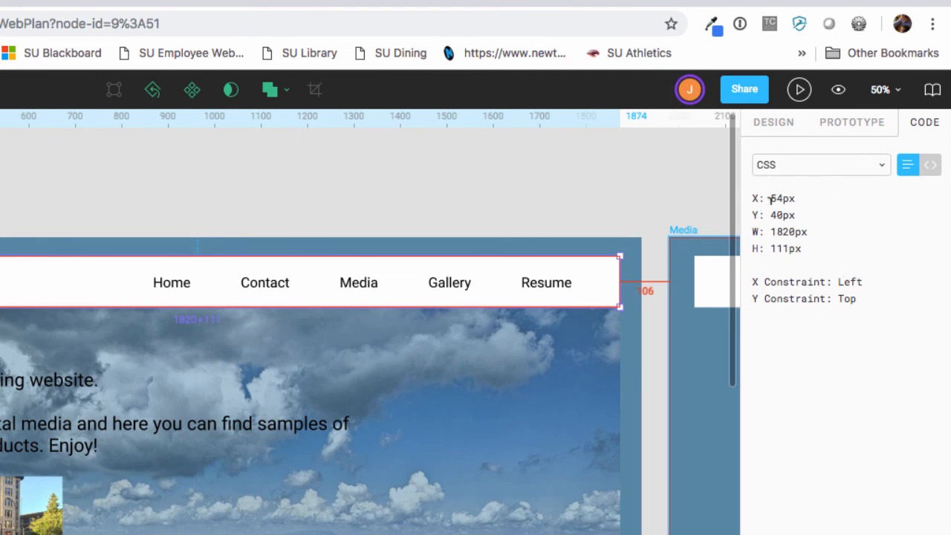
{"action": "mouse_move", "coordinate": [790, 324]}
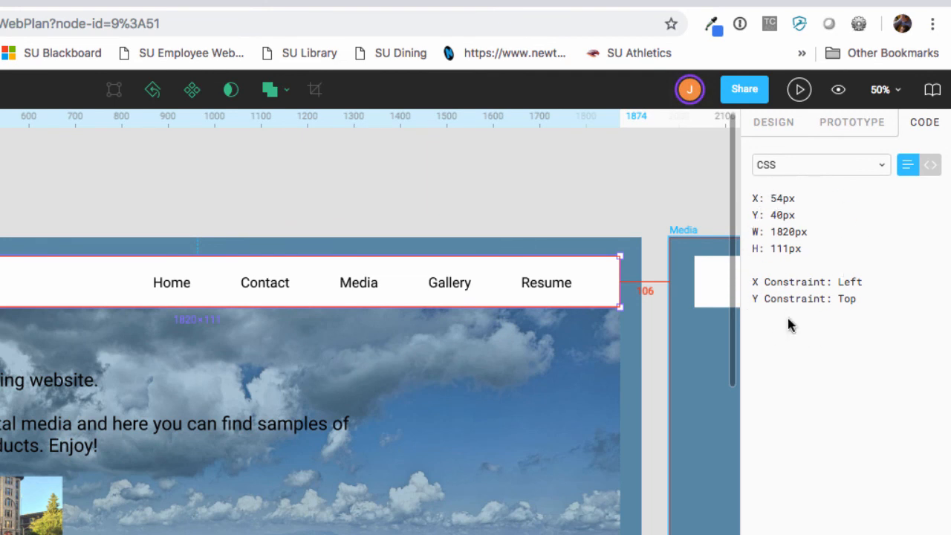
{"action": "mouse_move", "coordinate": [820, 222]}
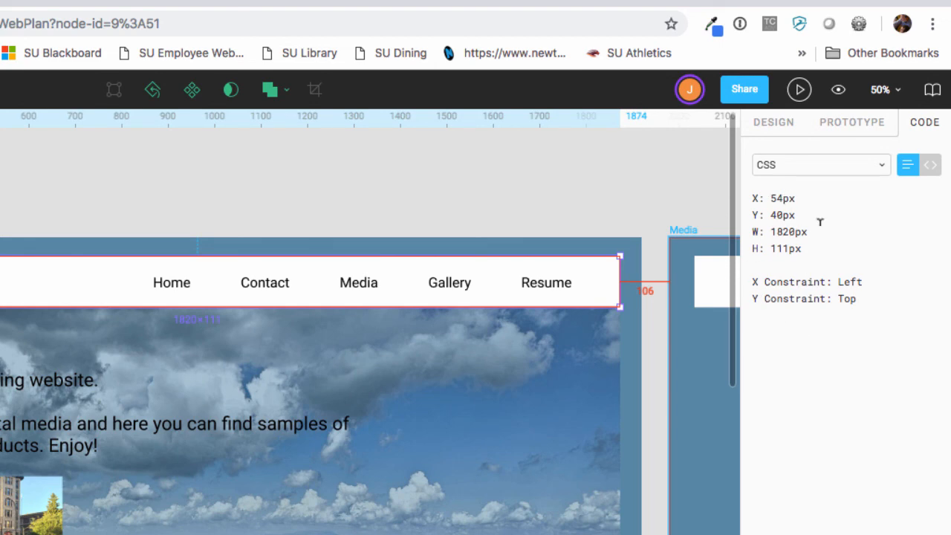
{"action": "mouse_move", "coordinate": [813, 279]}
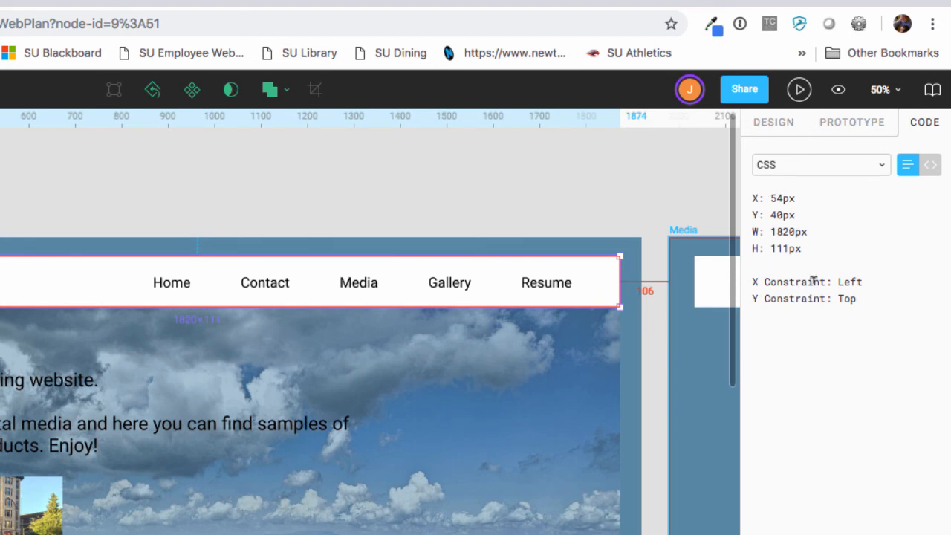